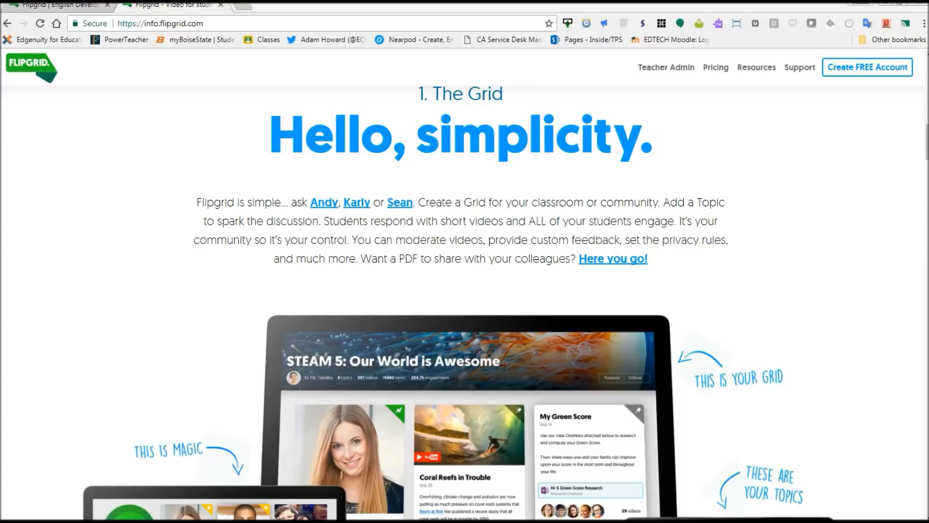
mouse_move(70, 210)
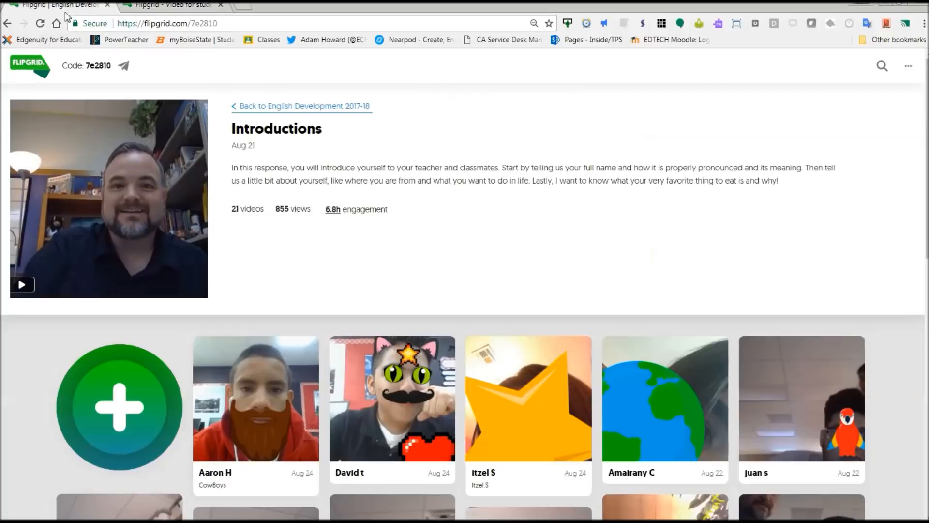
mouse_move(529, 260)
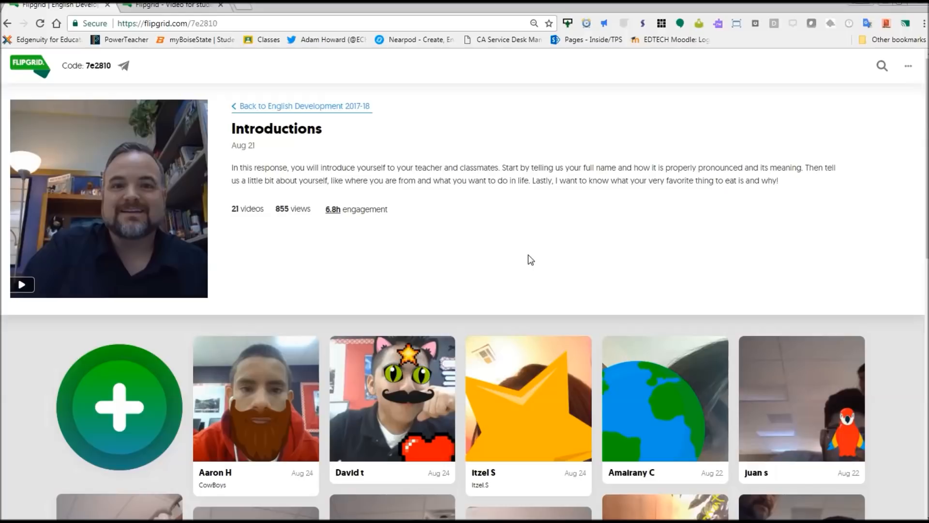
mouse_move(102, 318)
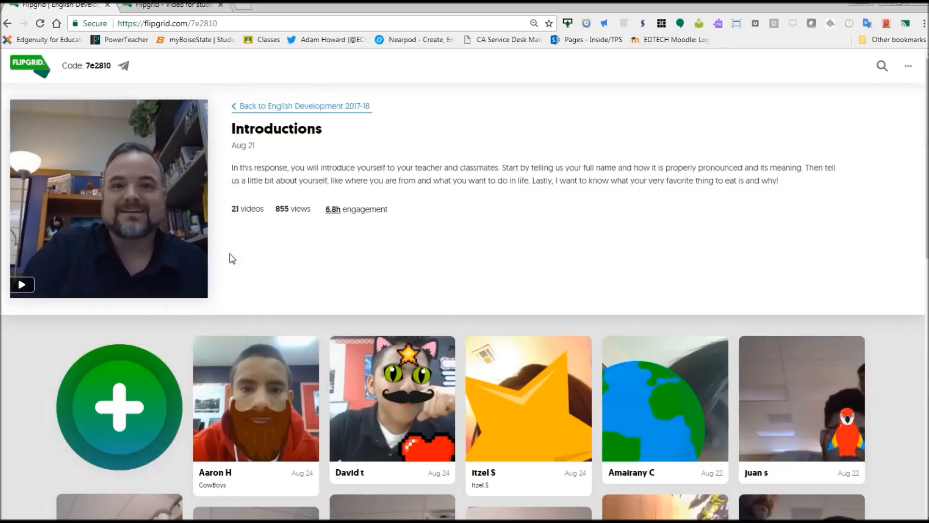
mouse_move(442, 148)
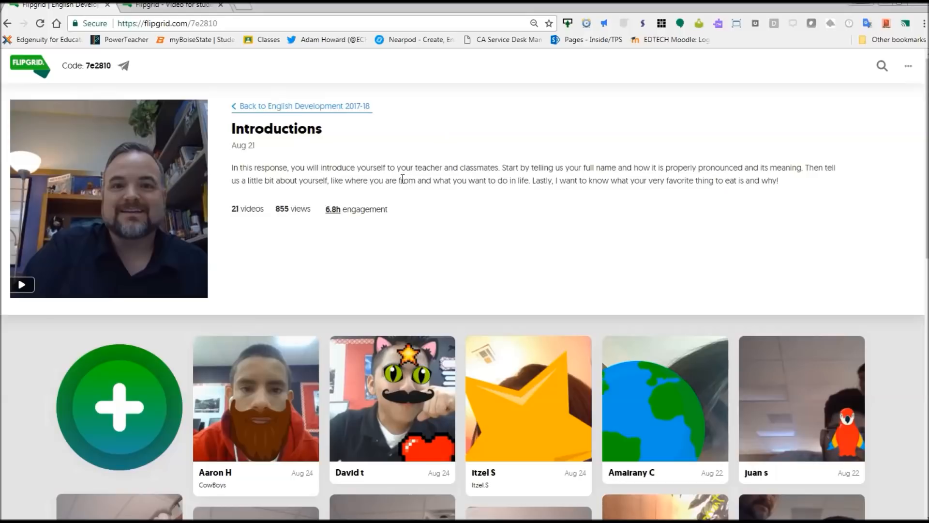
mouse_move(472, 181)
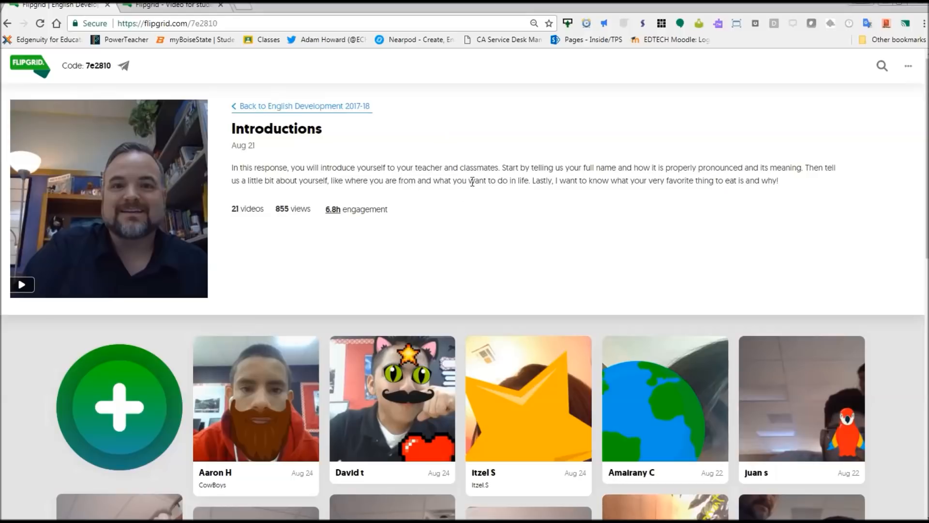
Scroll through the Introductions prompt, the host's video and the grid of student responses.
scroll(down, 3)
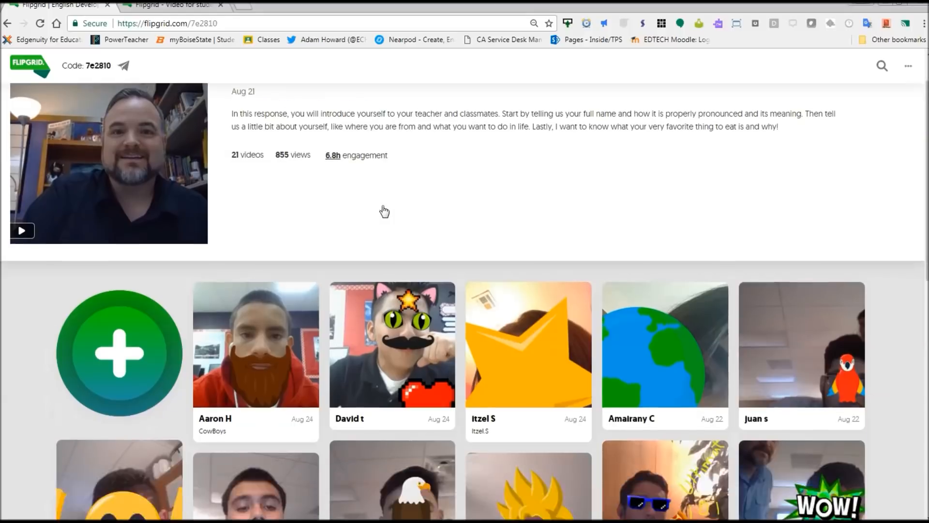
scroll(up, 3)
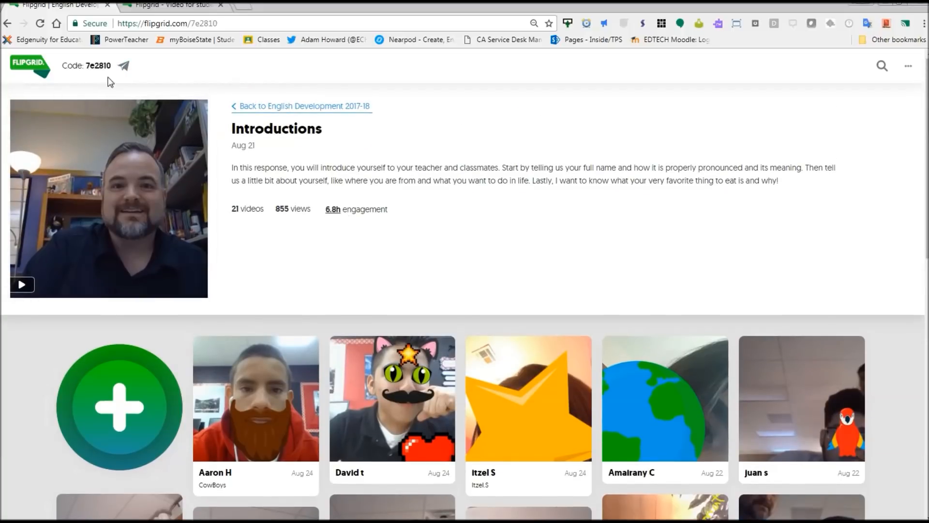
mouse_move(340, 229)
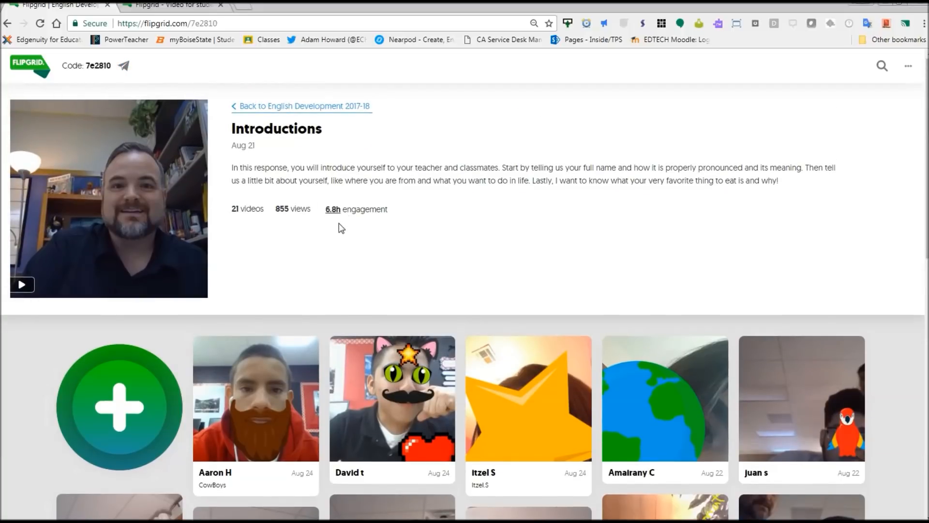
mouse_move(341, 257)
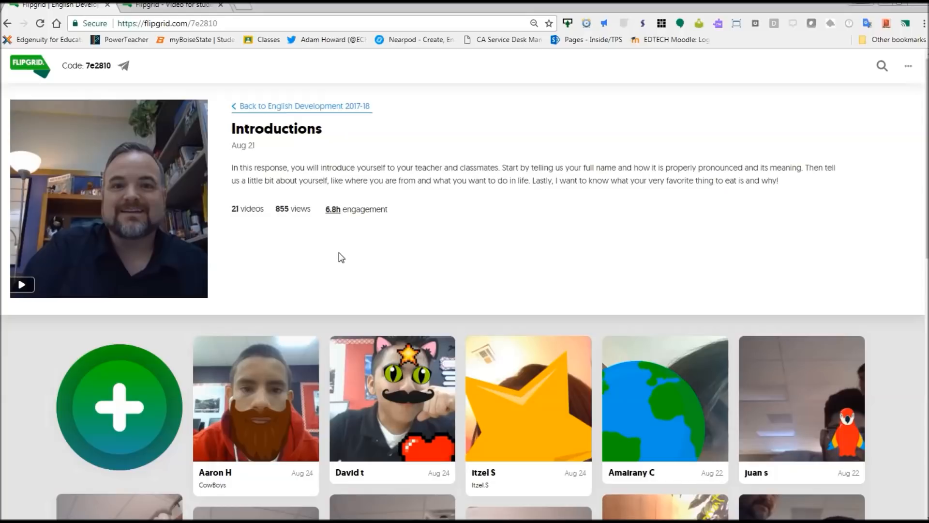
scroll(down, 3)
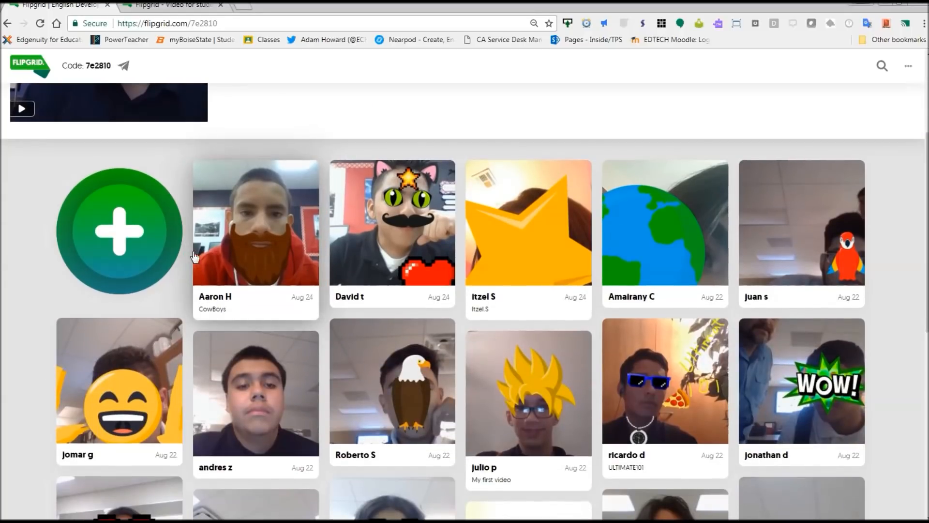
scroll(up, 3)
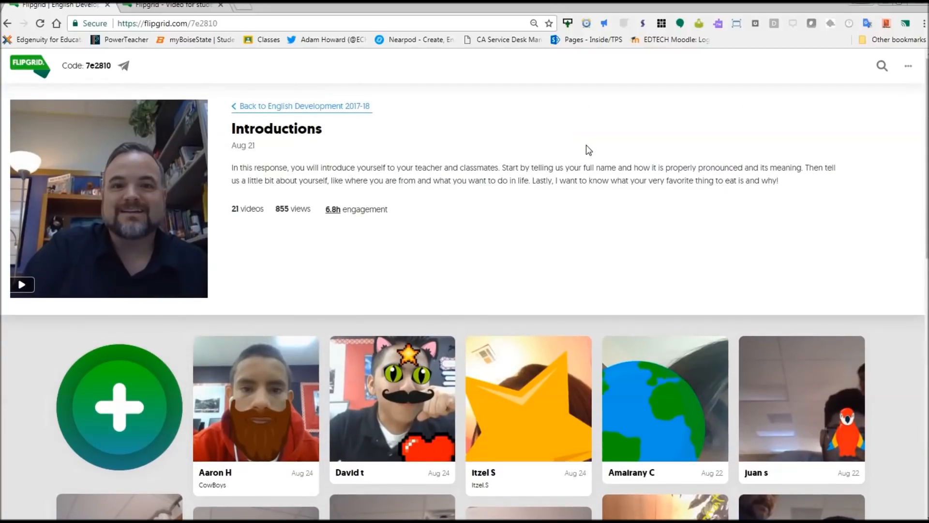
scroll(down, 3)
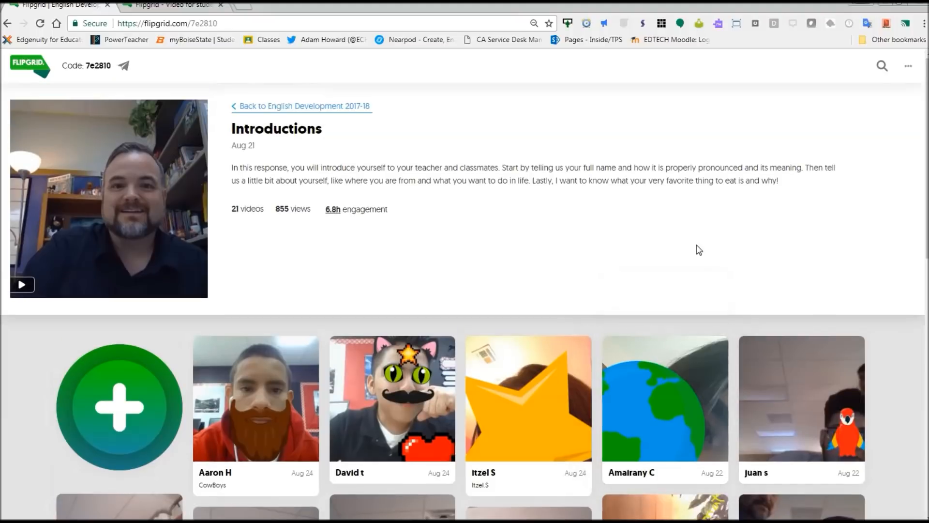
mouse_move(554, 248)
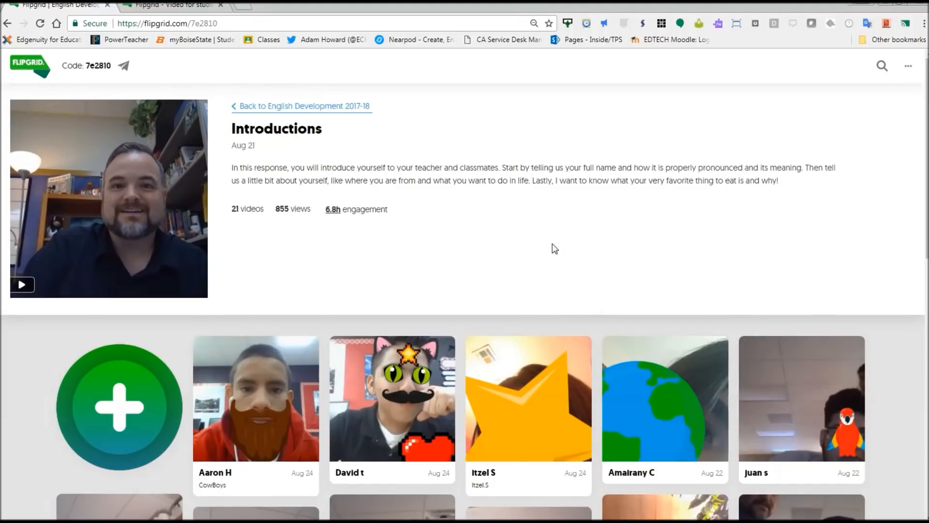
mouse_move(290, 371)
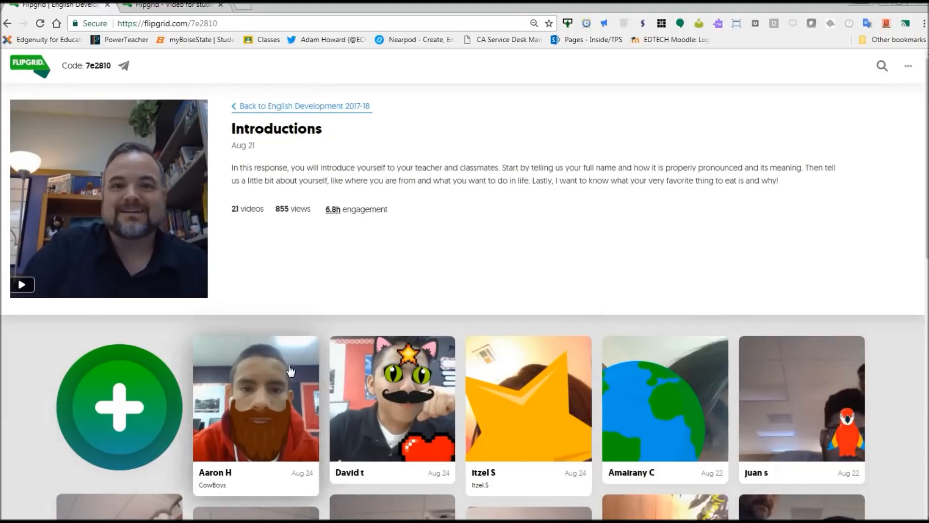
scroll(down, 3)
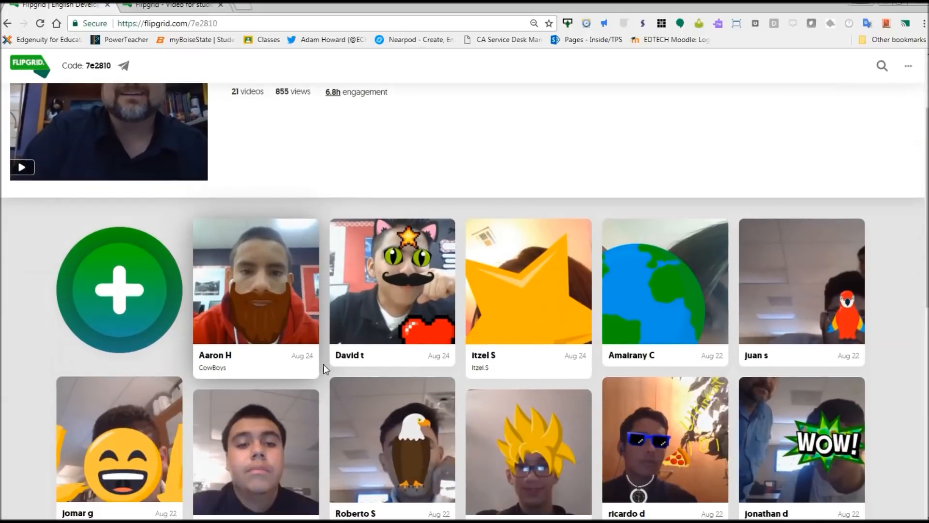
scroll(down, 3)
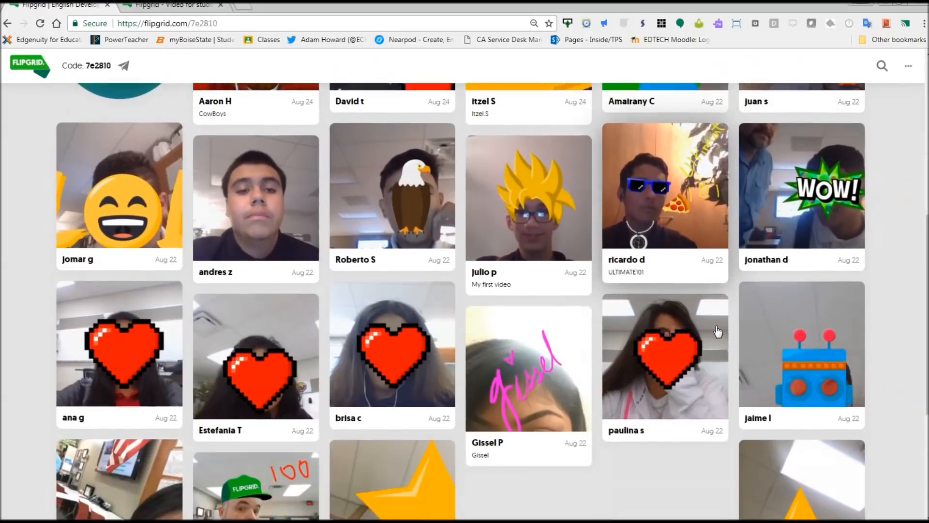
scroll(up, 3)
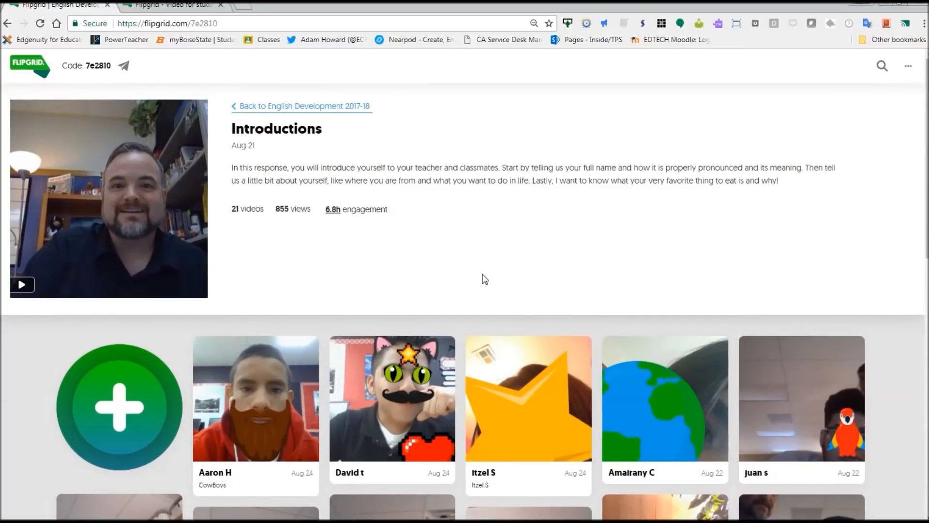
scroll(up, 3)
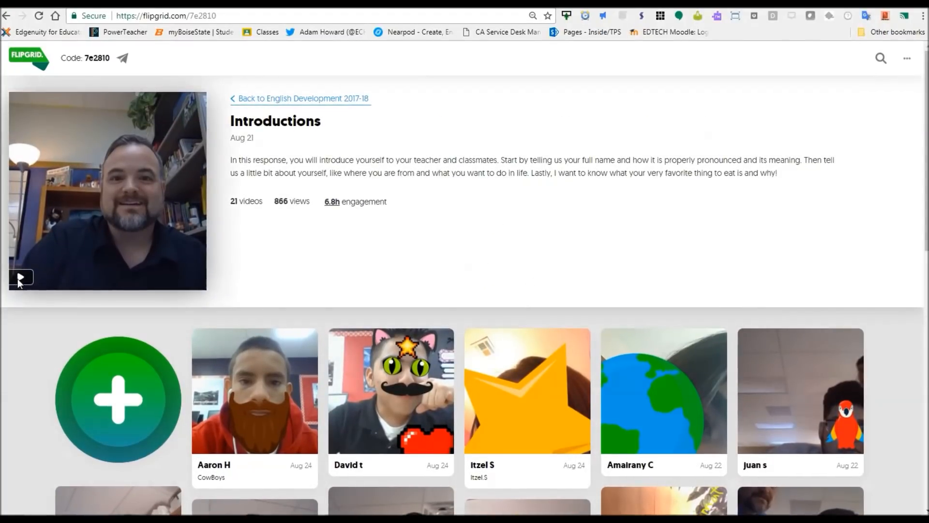
click(106, 190)
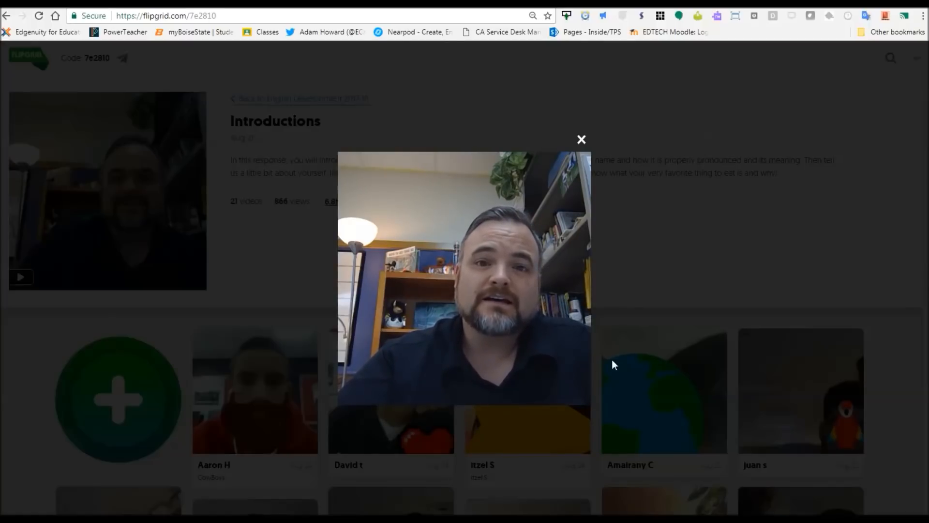
mouse_move(356, 415)
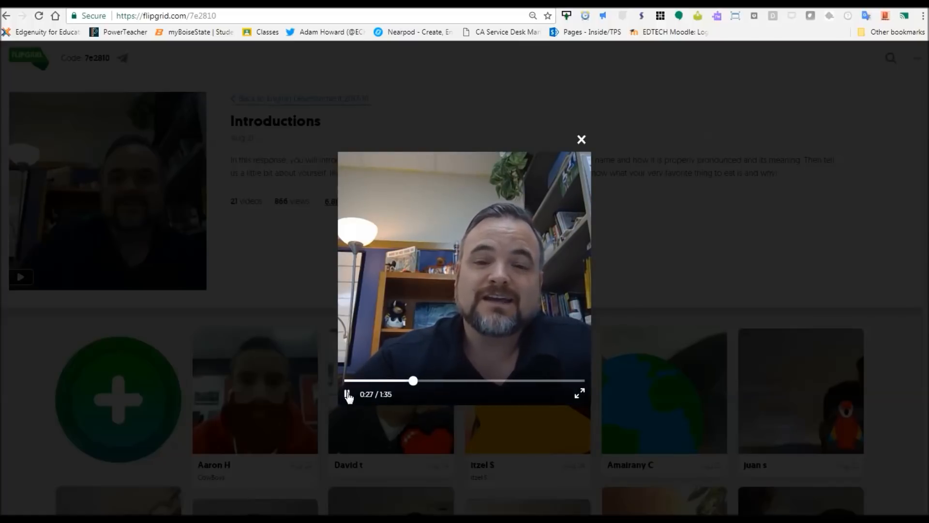
click(580, 139)
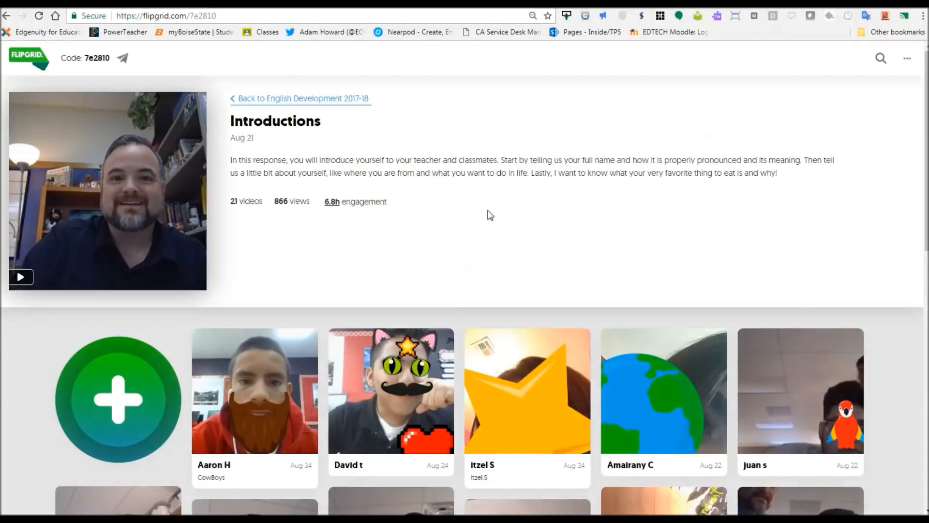
scroll(down, 3)
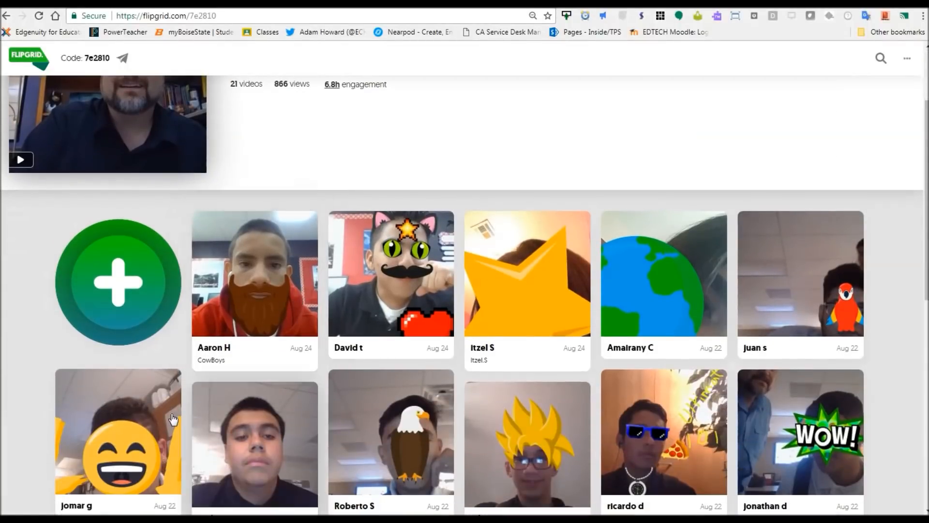
click(118, 431)
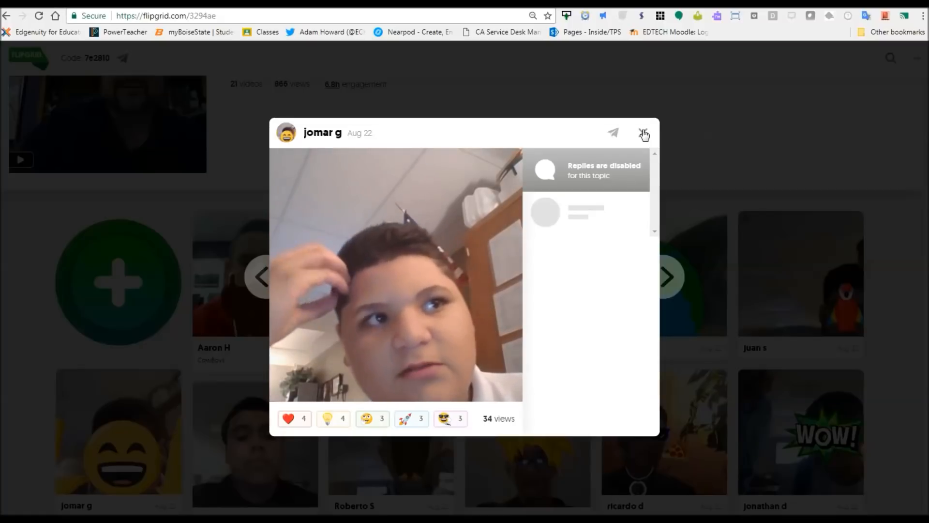
click(643, 132)
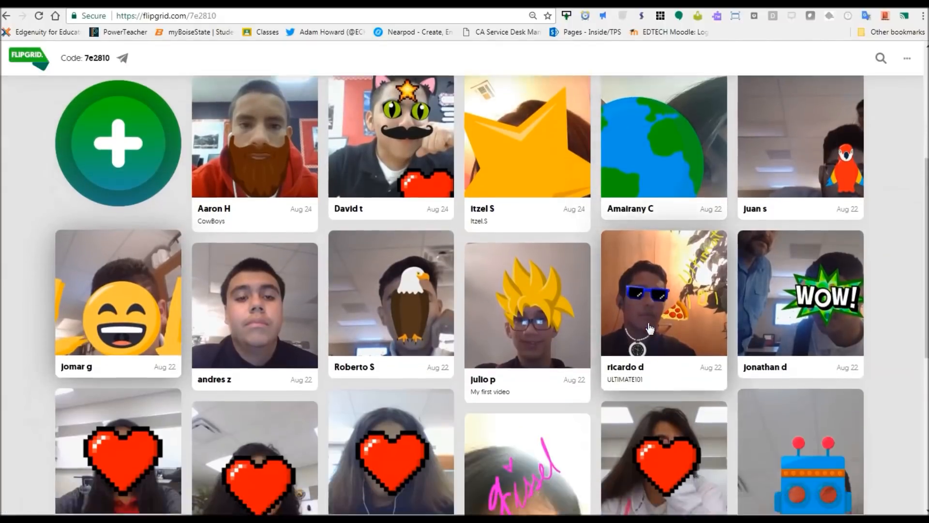
click(664, 456)
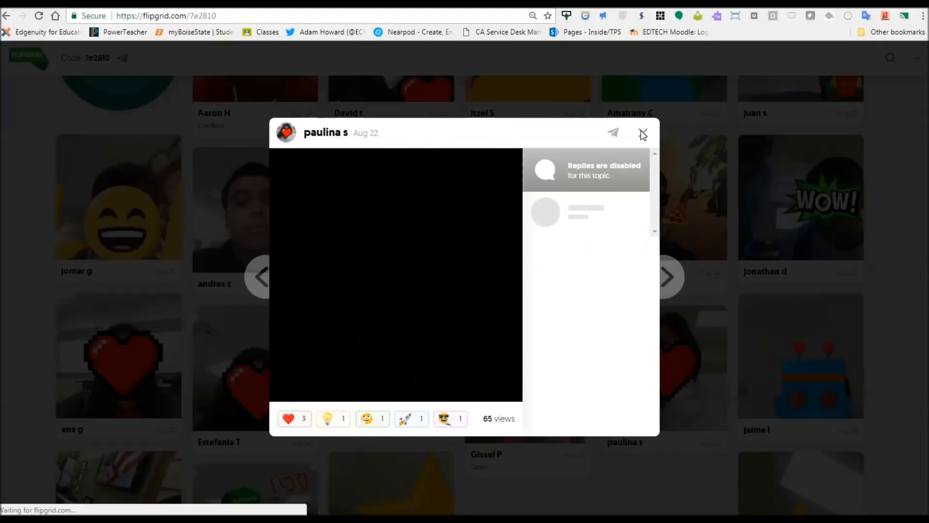
click(643, 133)
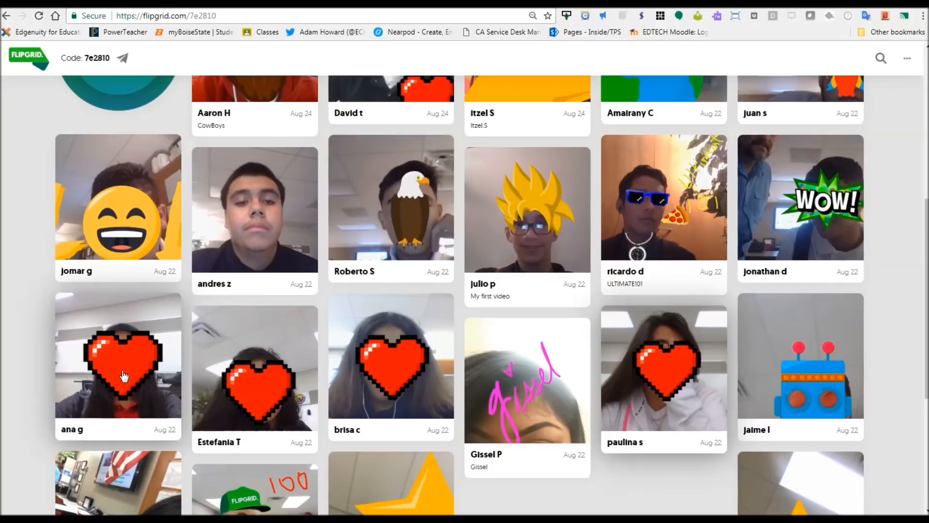
click(119, 356)
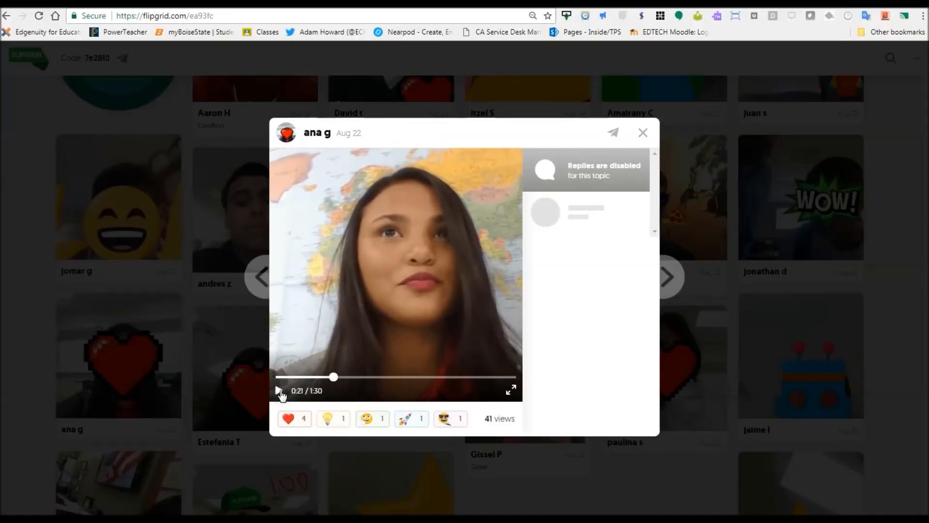
click(643, 132)
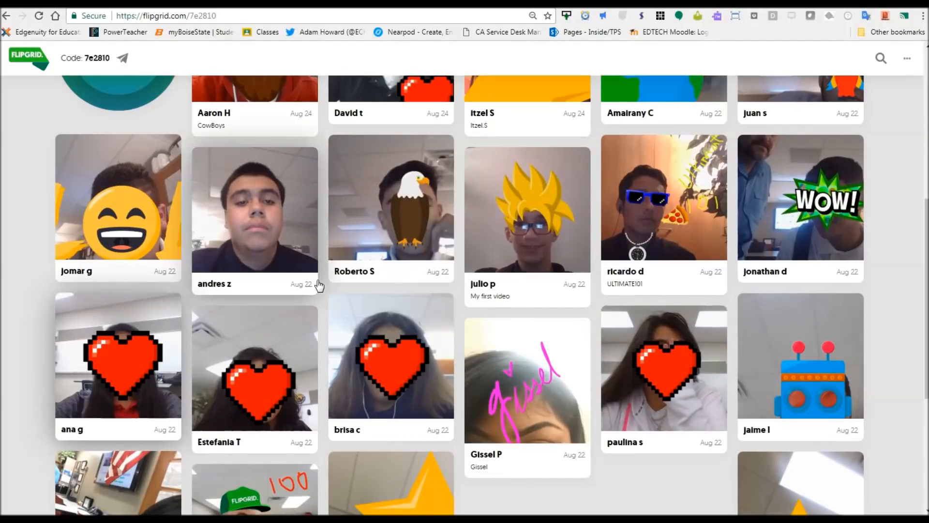
scroll(up, 3)
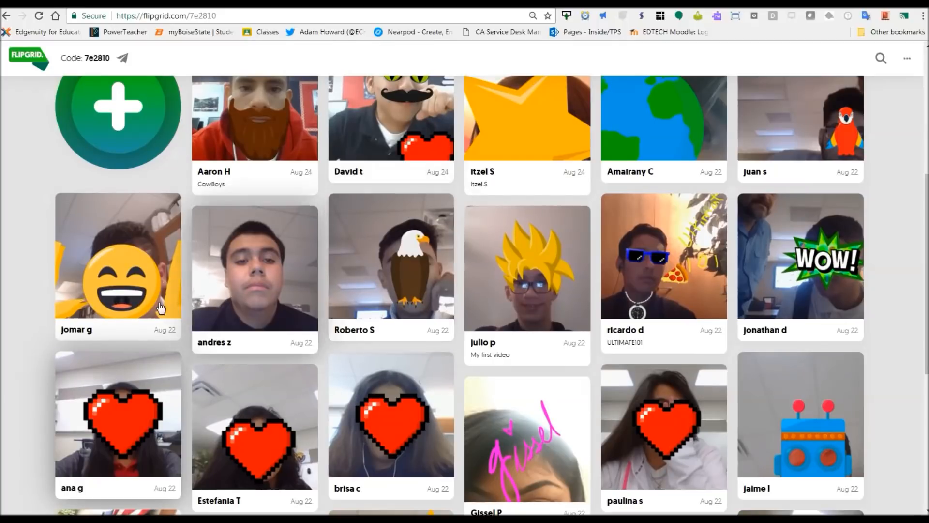
click(117, 255)
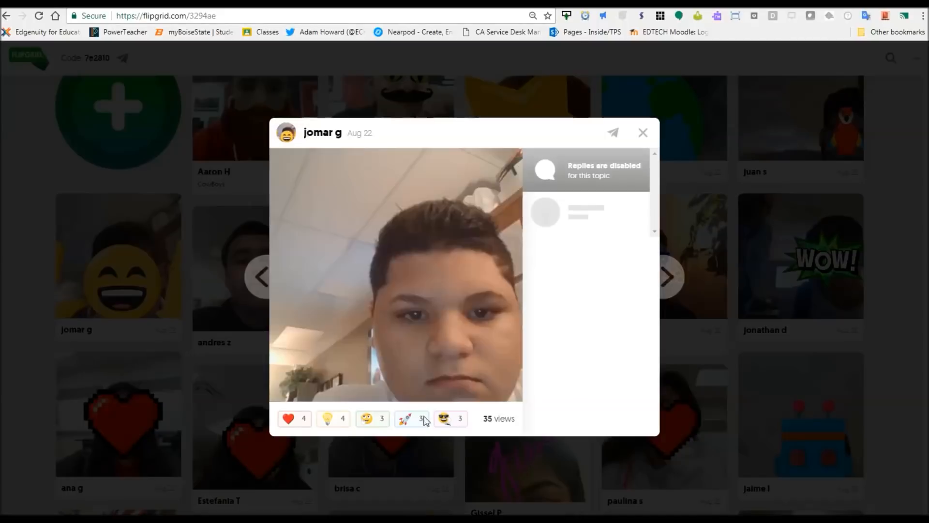
click(393, 276)
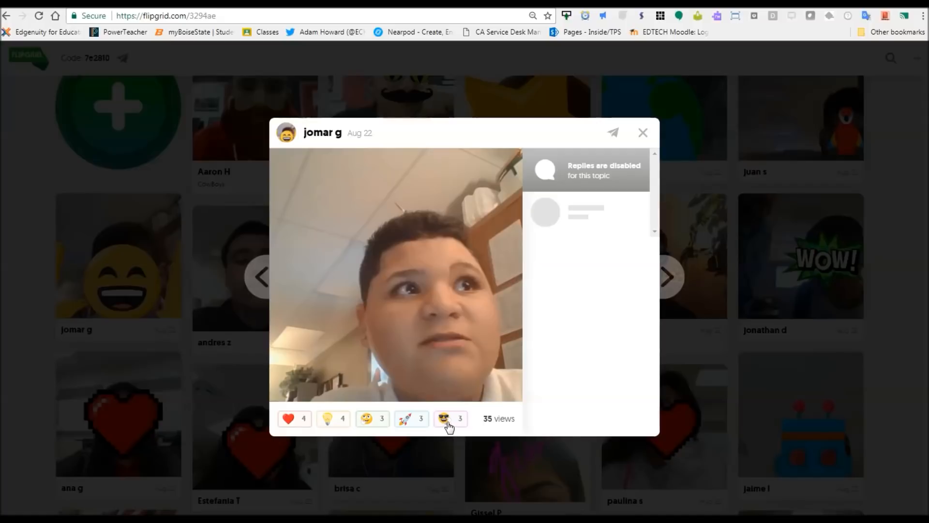
mouse_move(503, 420)
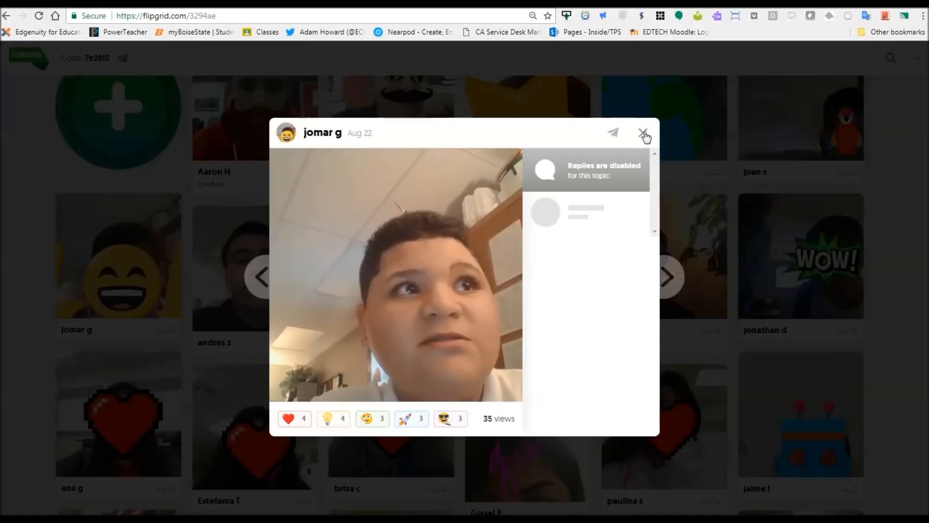
click(643, 133)
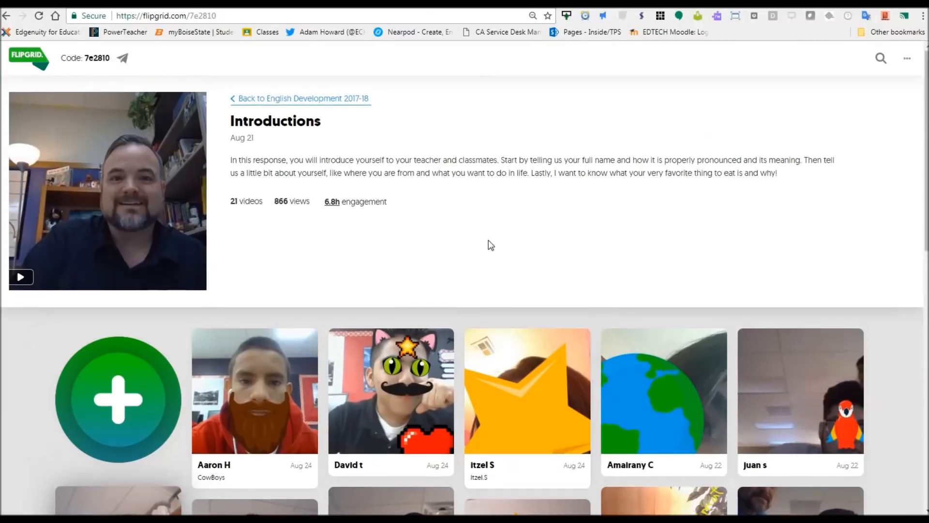
mouse_move(404, 225)
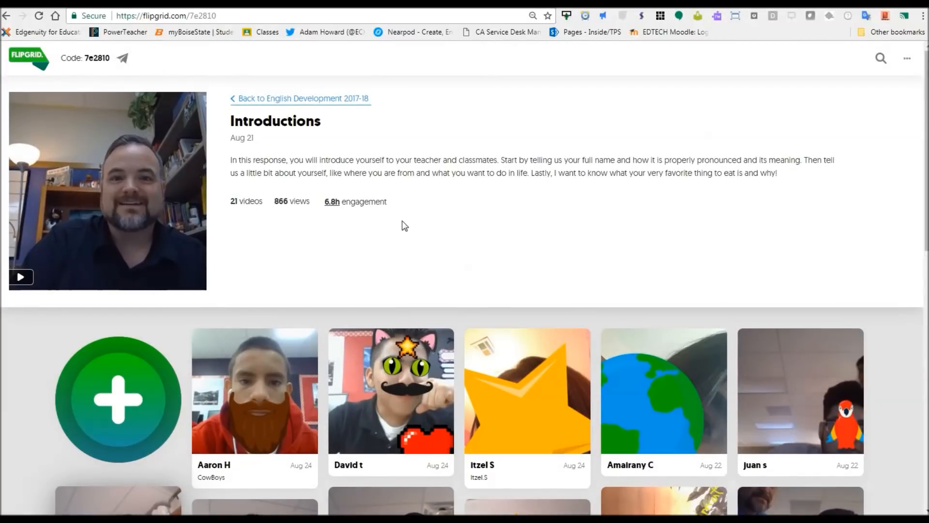
mouse_move(328, 215)
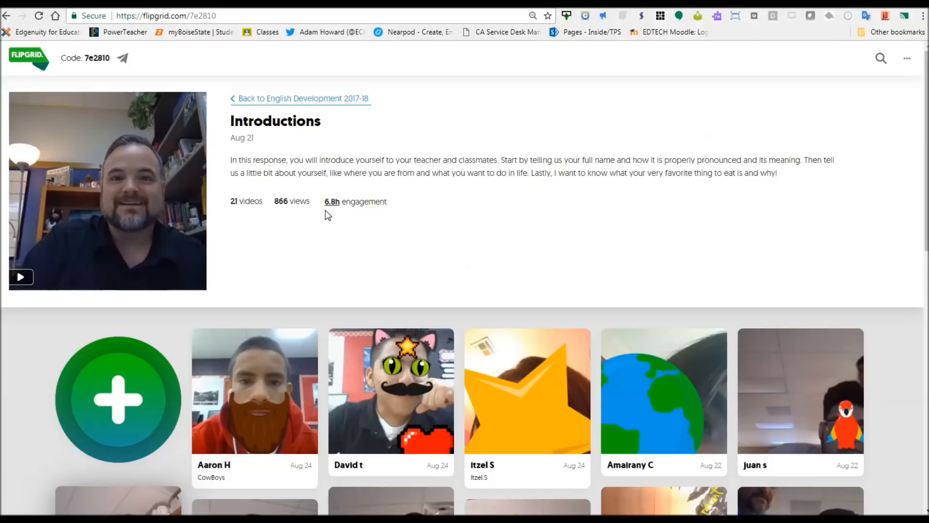
mouse_move(279, 229)
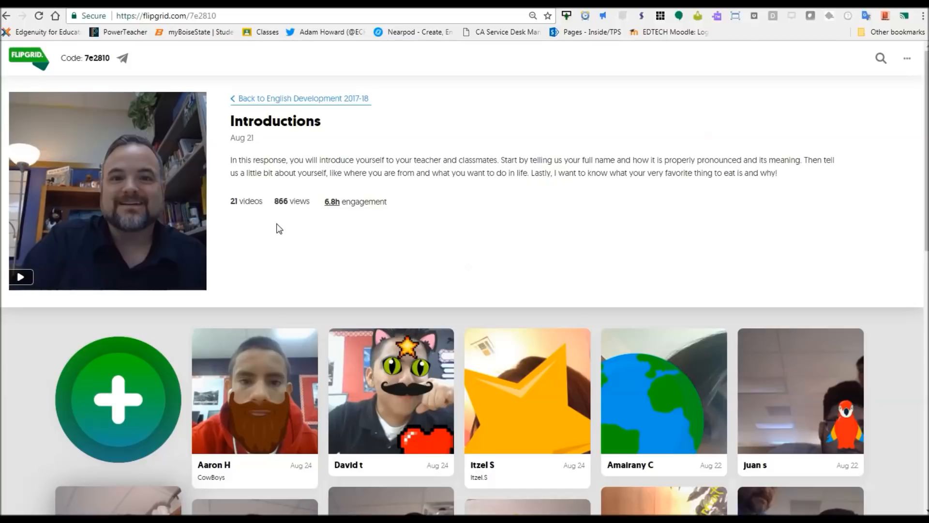
scroll(down, 3)
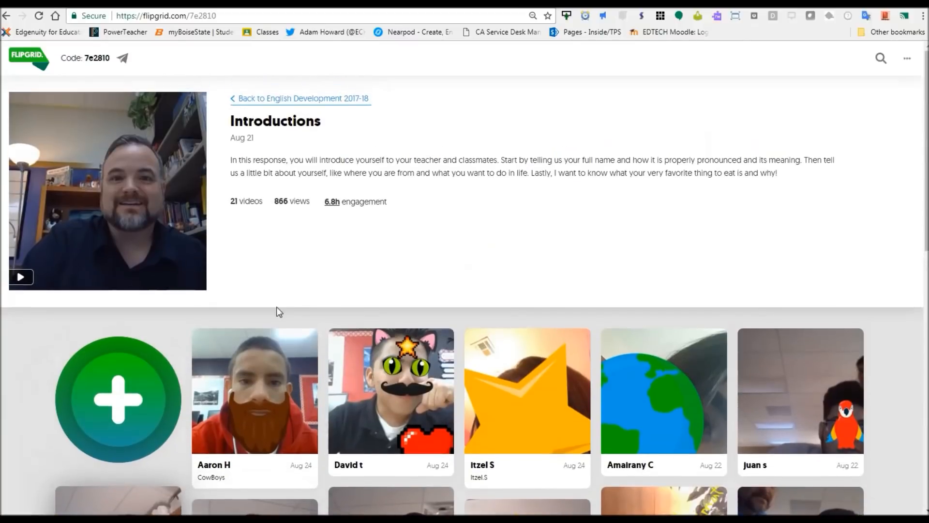
mouse_move(263, 271)
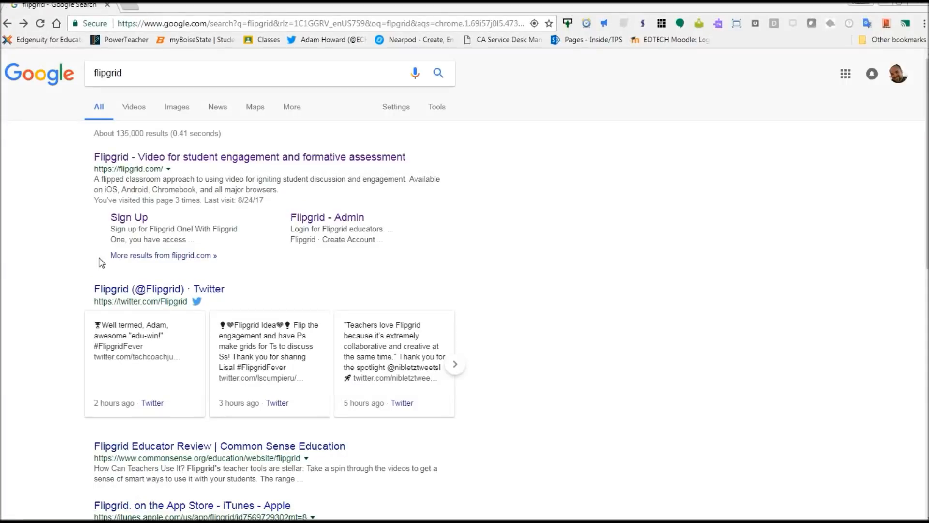
mouse_move(131, 165)
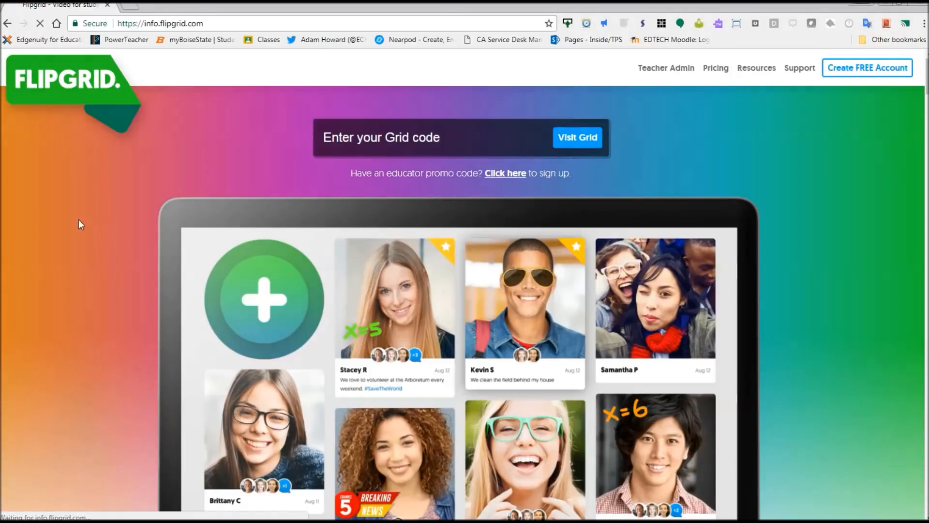
mouse_move(659, 71)
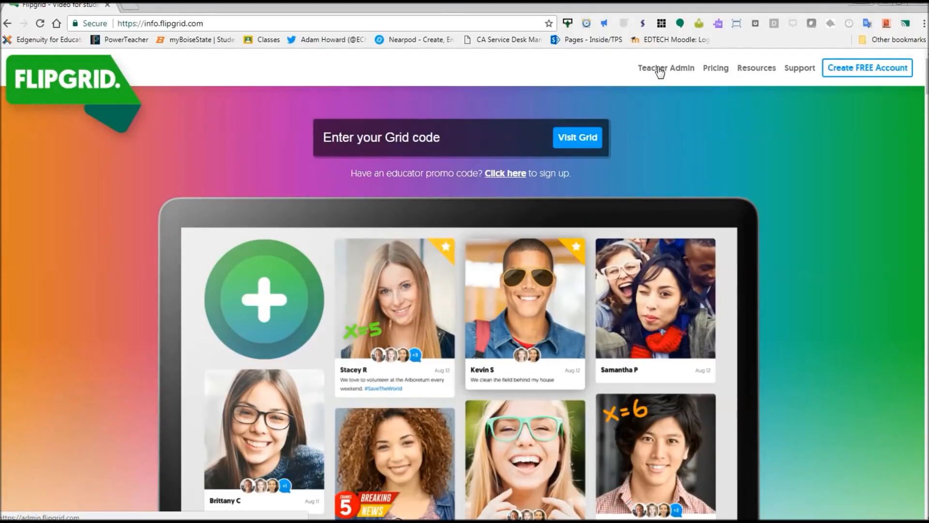
Fill in the teacher sign-up form and create the Flipgrid One account.
click(865, 68)
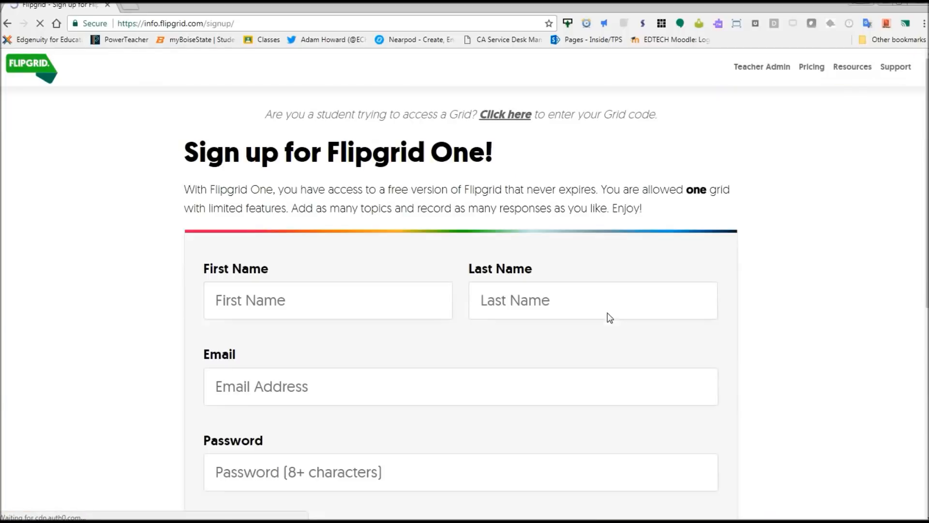
click(328, 300)
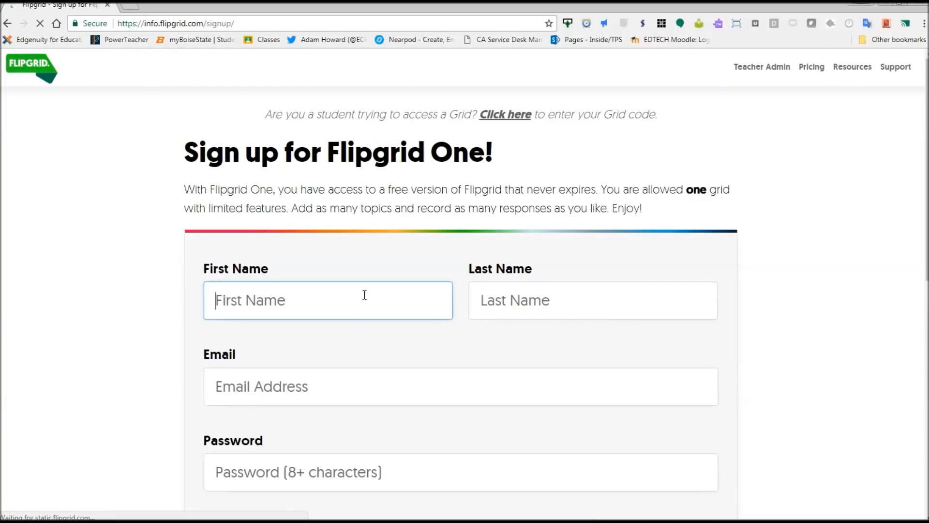
scroll(down, 3)
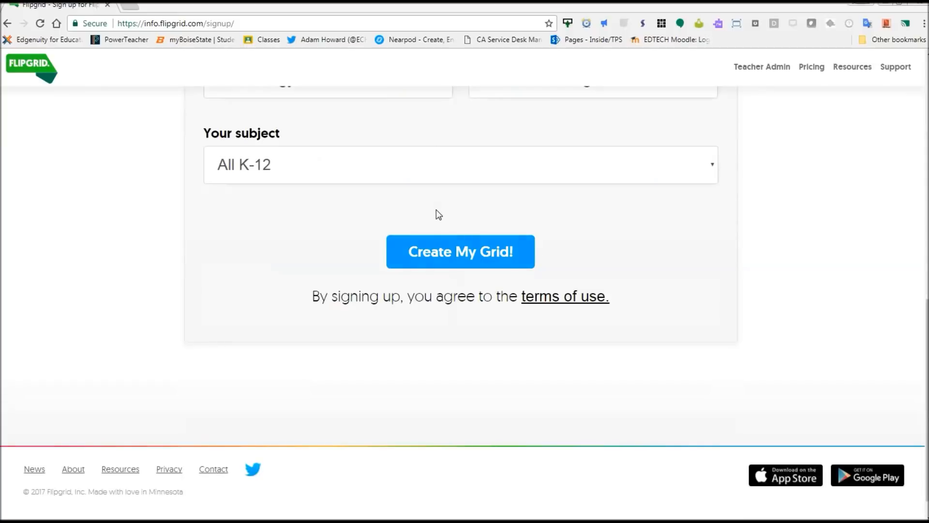
click(460, 251)
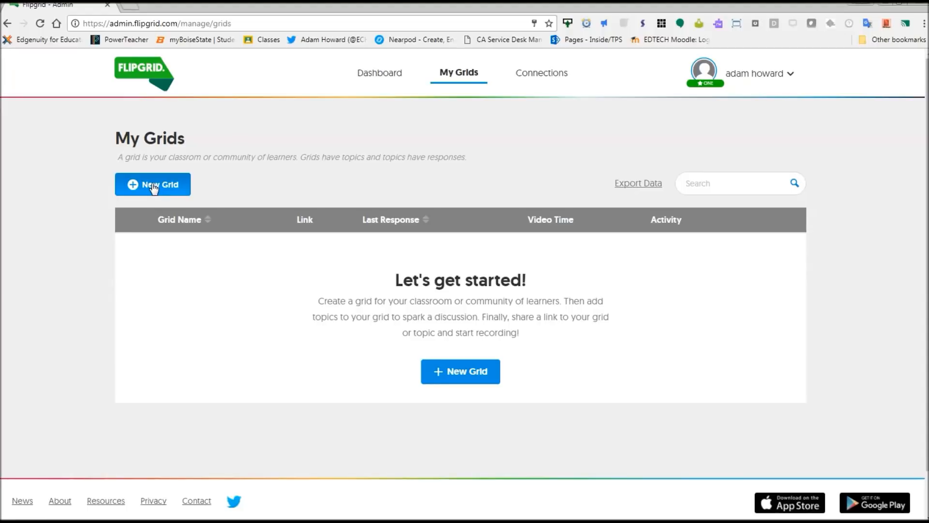
Start a new grid and name it English Development.
click(152, 184)
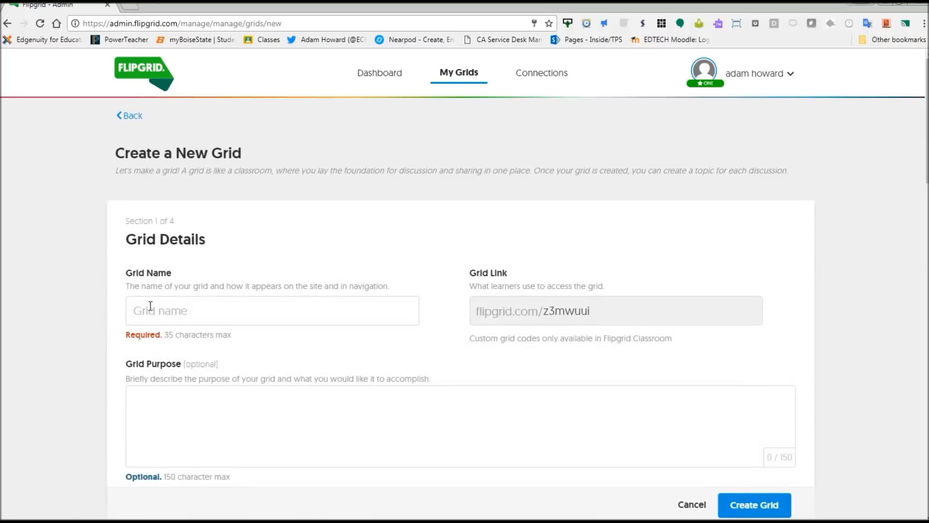
text(English Development)
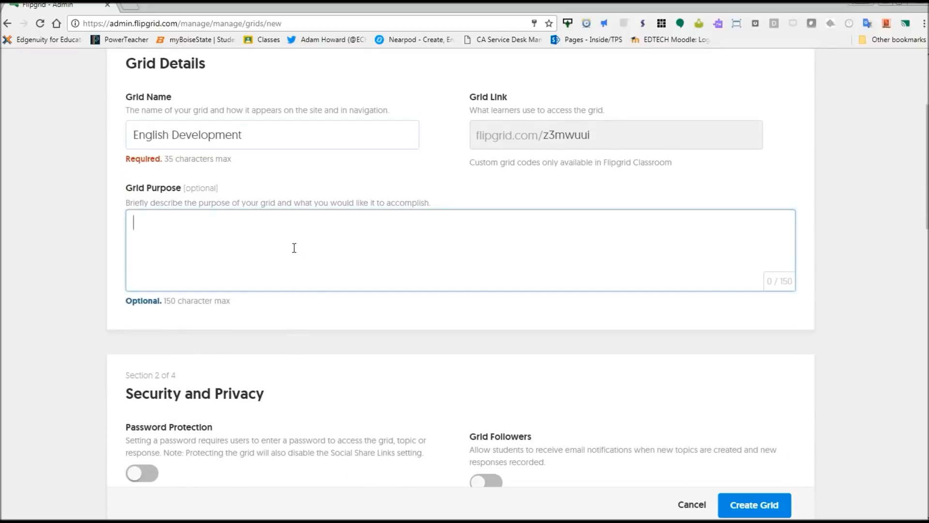
scroll(down, 3)
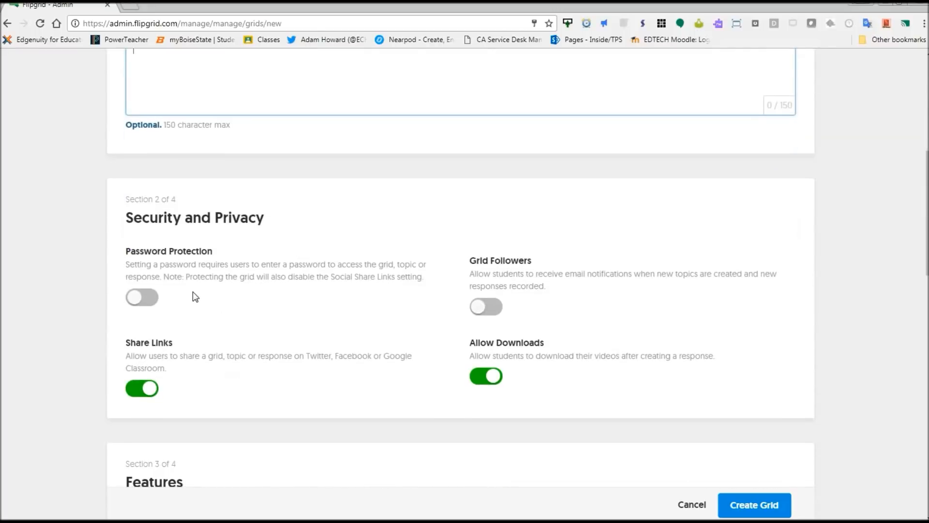
scroll(down, 3)
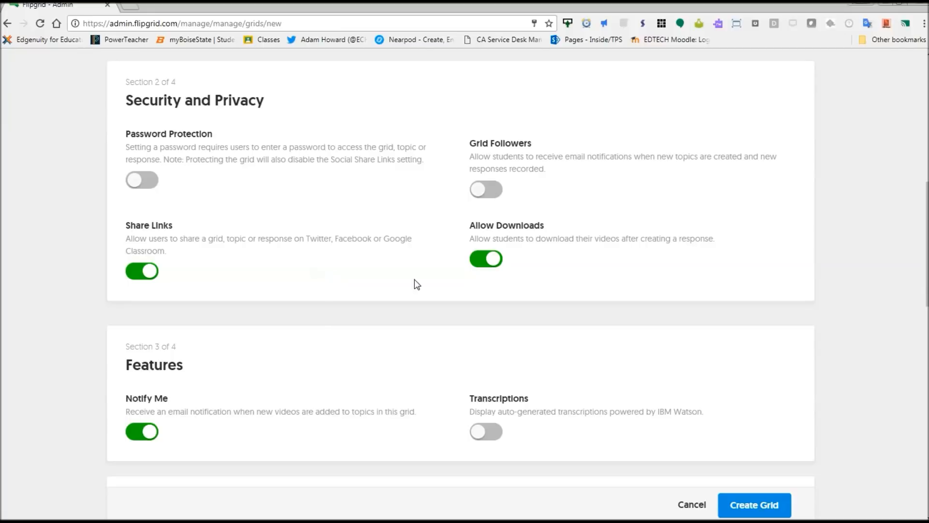
Scroll through the grid settings to the cat-with-glasses cover image.
scroll(down, 3)
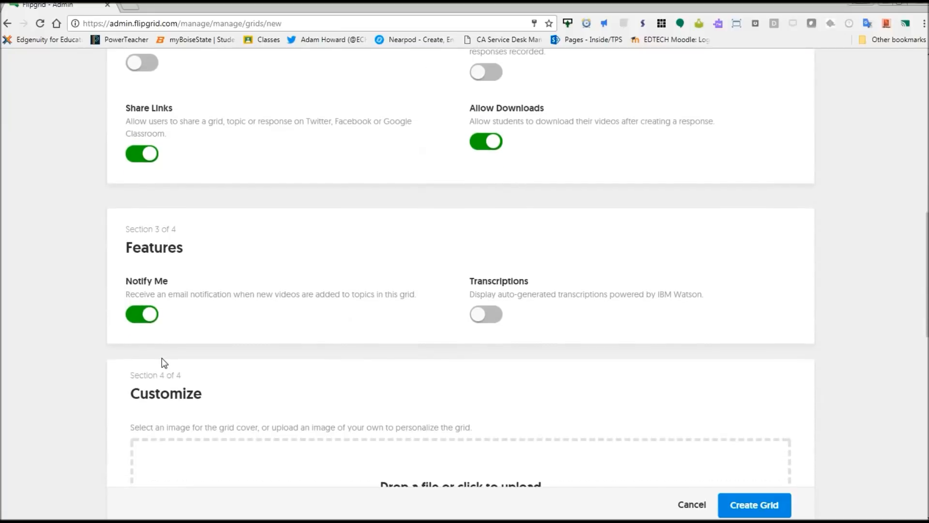
scroll(down, 3)
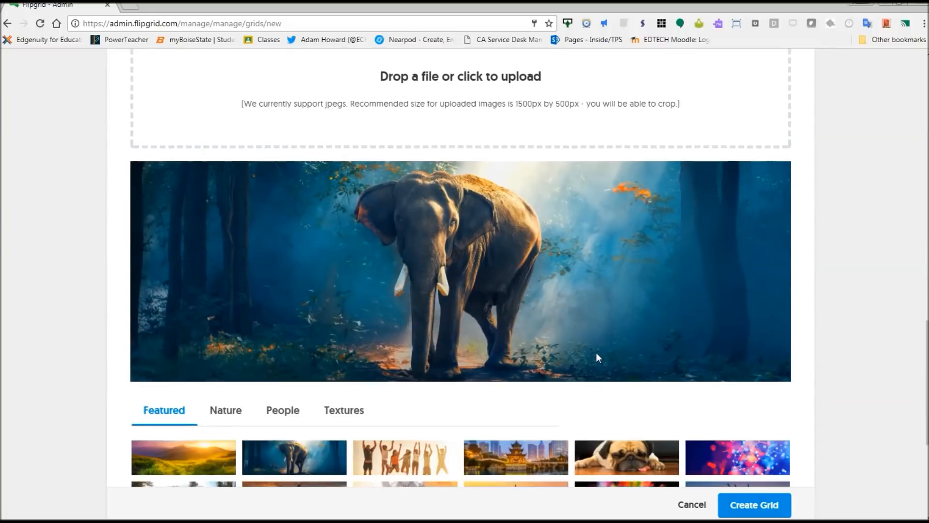
scroll(down, 3)
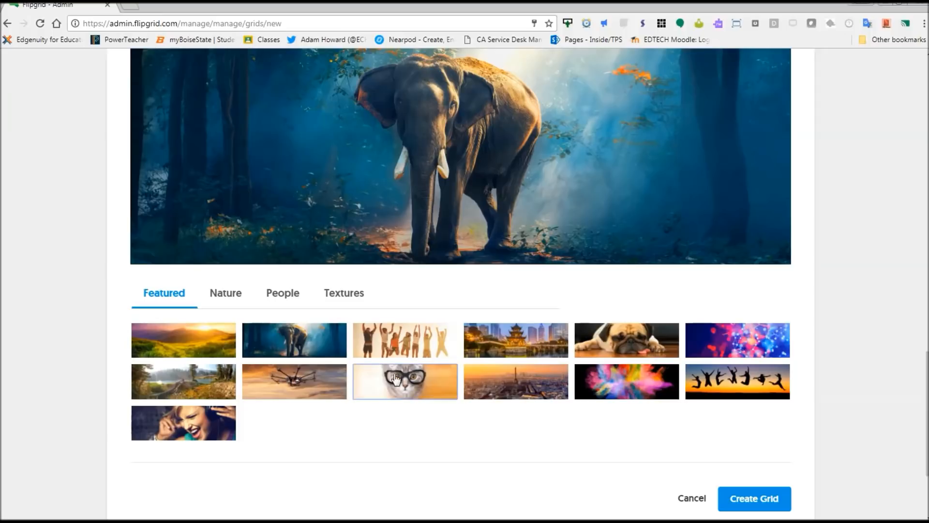
scroll(up, 3)
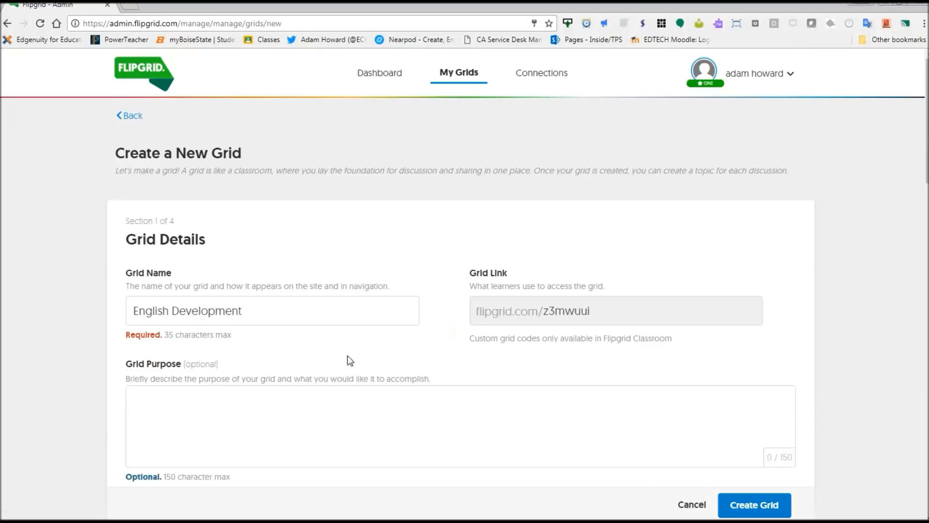
Create the English Development grid and acknowledge the grid-ready notice.
click(754, 504)
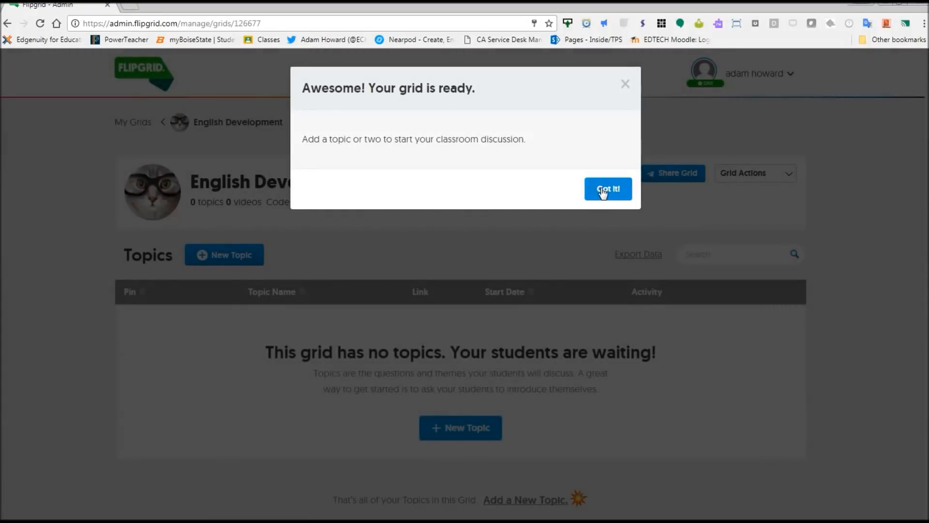
click(608, 188)
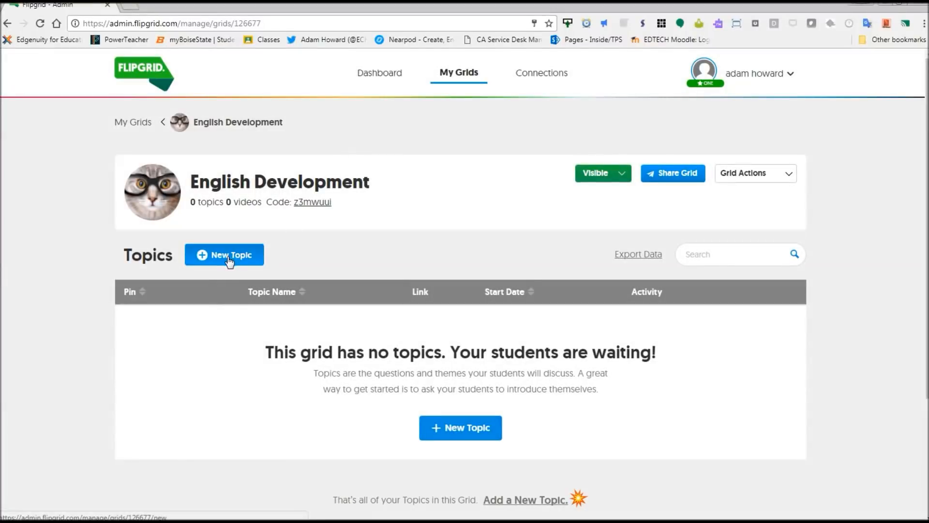
mouse_move(245, 147)
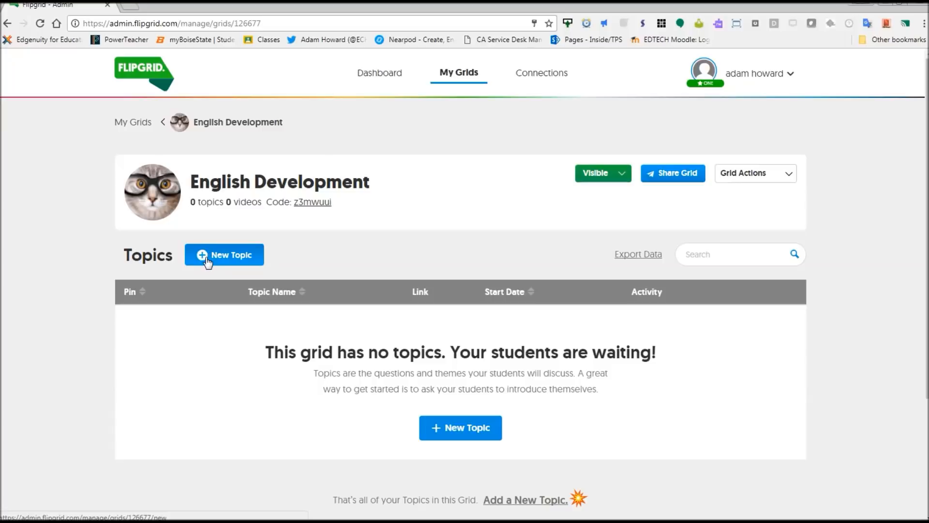
Add a new topic to the grid titled Introductions.
click(224, 254)
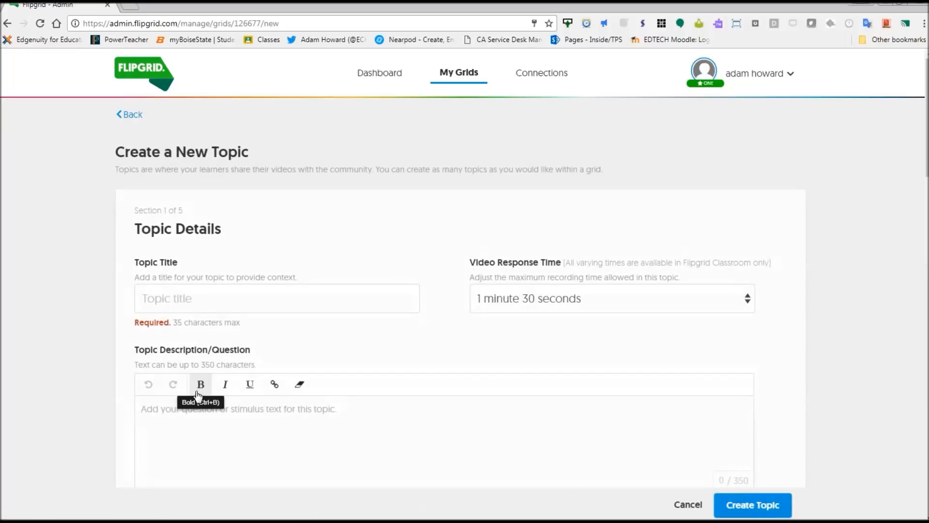
click(276, 298)
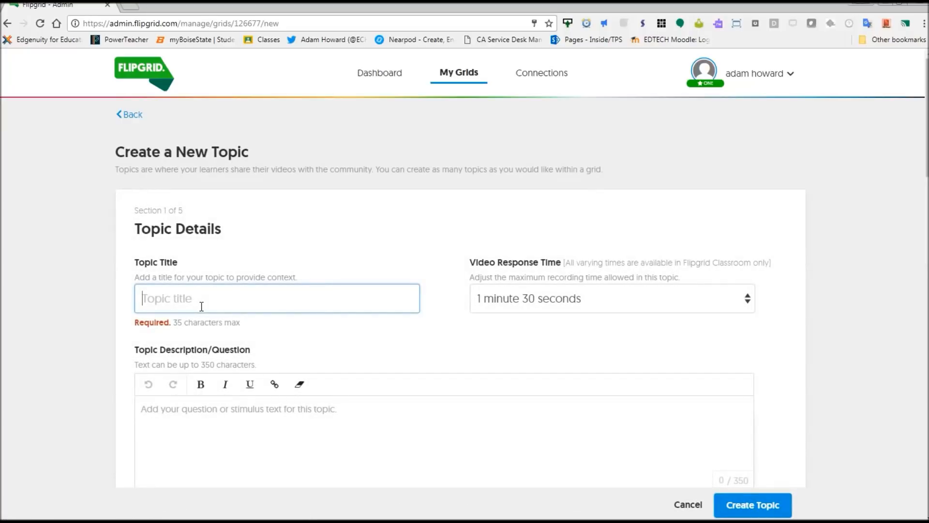
text(Introductions)
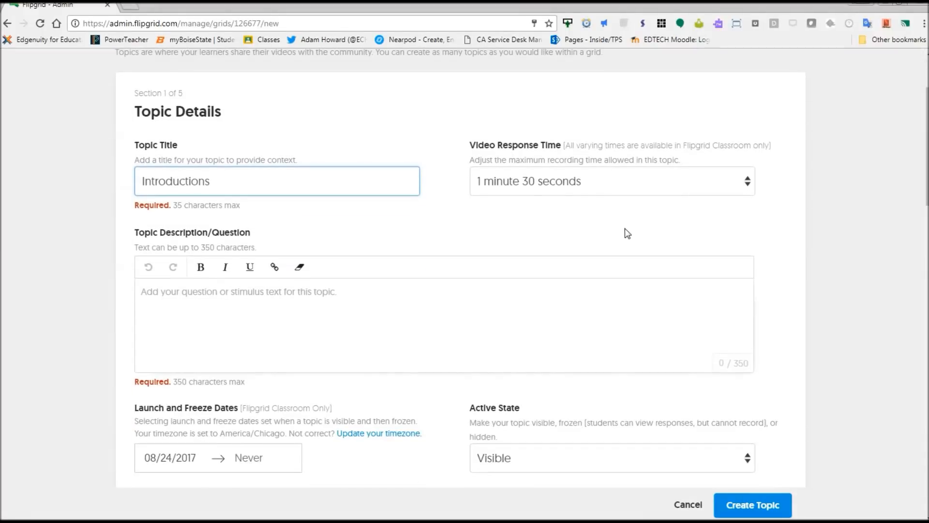
mouse_move(566, 193)
text(Please introduce yourself)
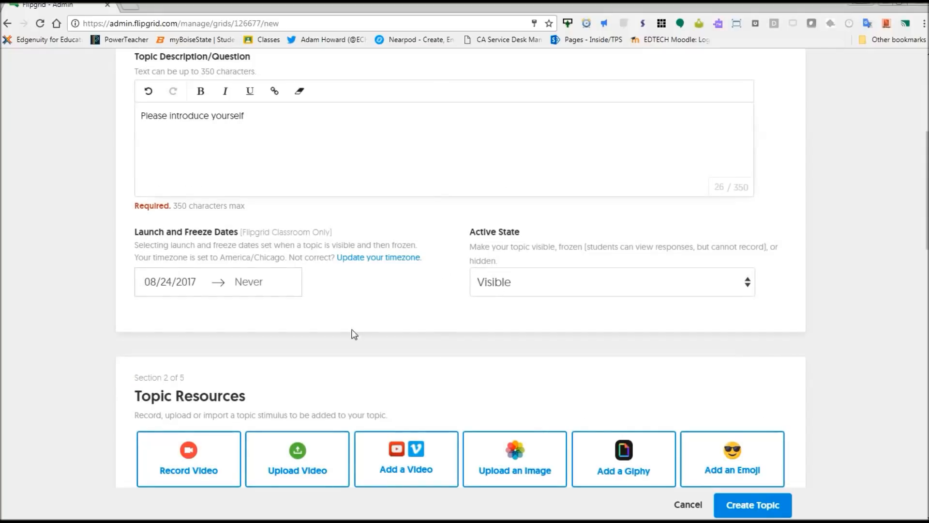
Attempt to record a topic video and dismiss the missing-camera error.
scroll(down, 3)
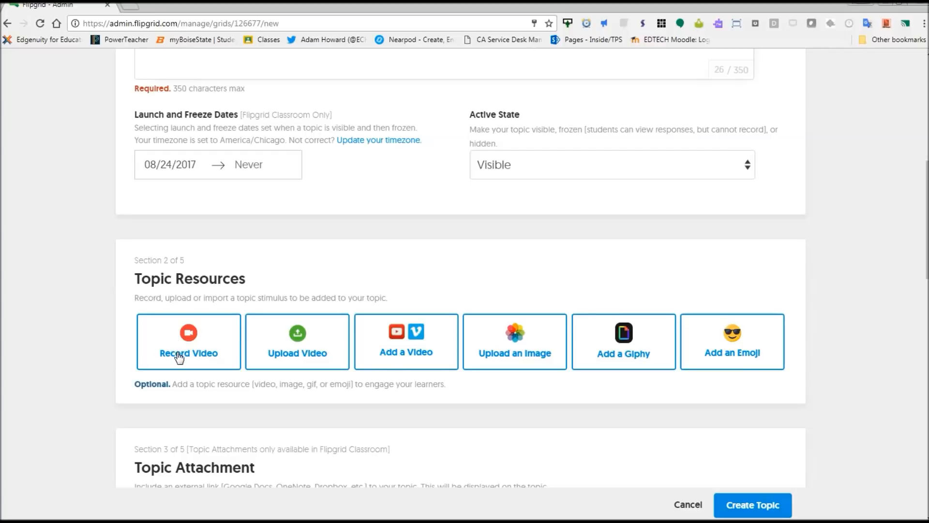
mouse_move(297, 353)
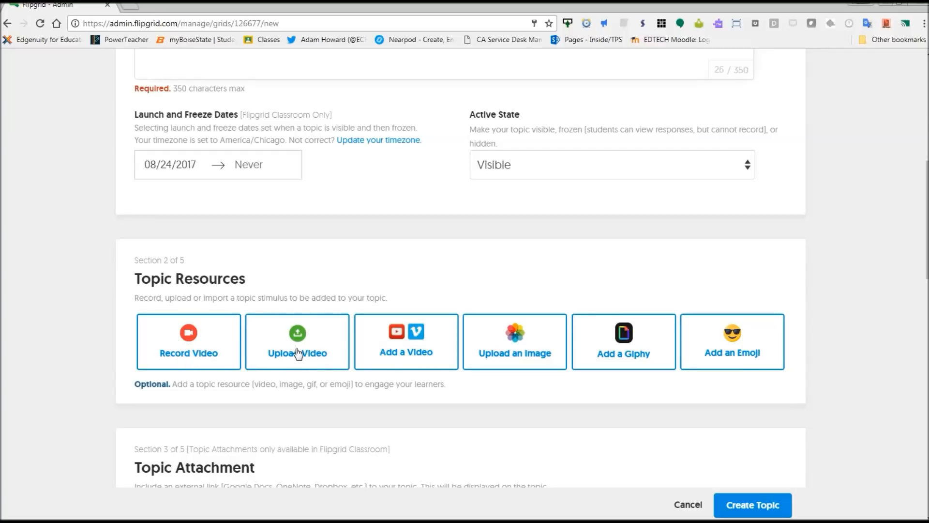
mouse_move(654, 362)
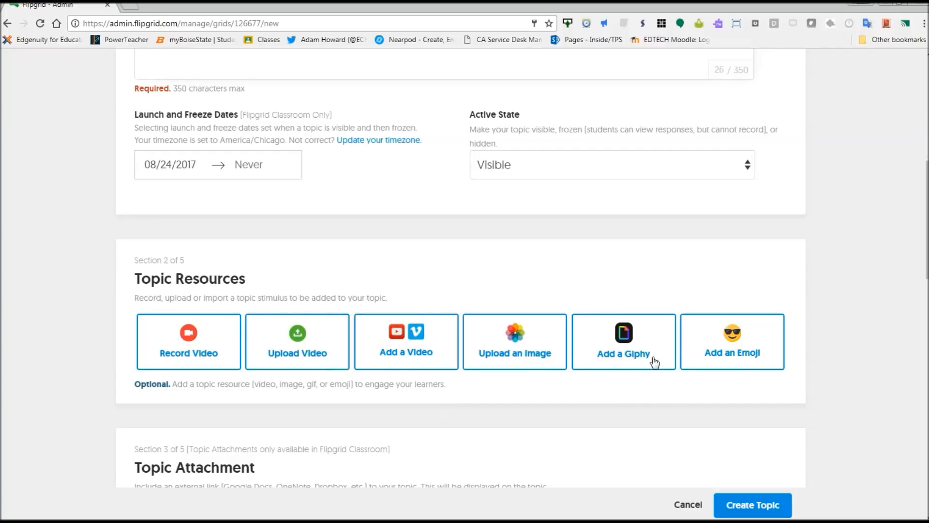
mouse_move(136, 435)
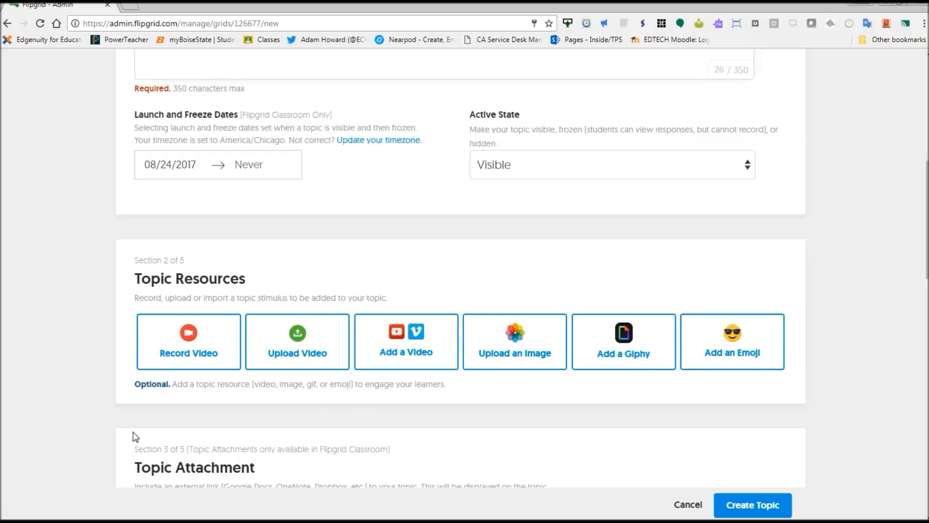
scroll(down, 3)
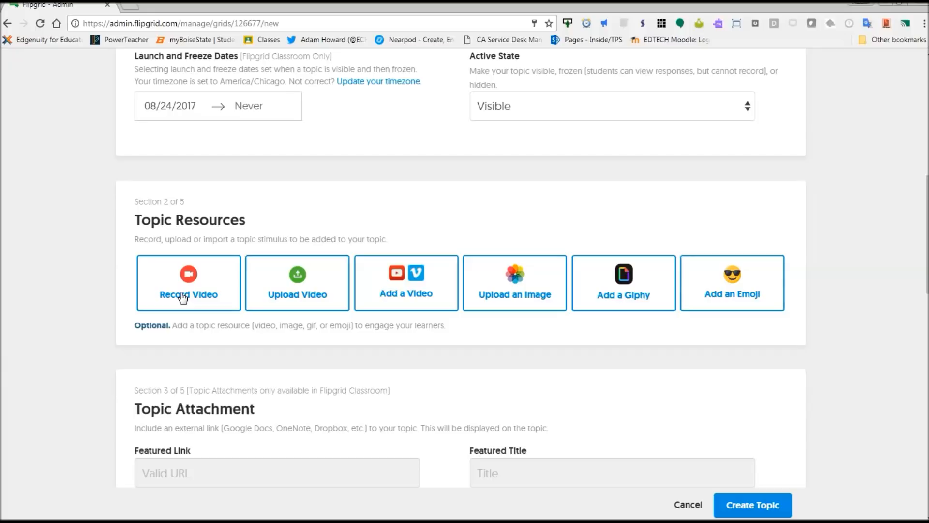
click(188, 283)
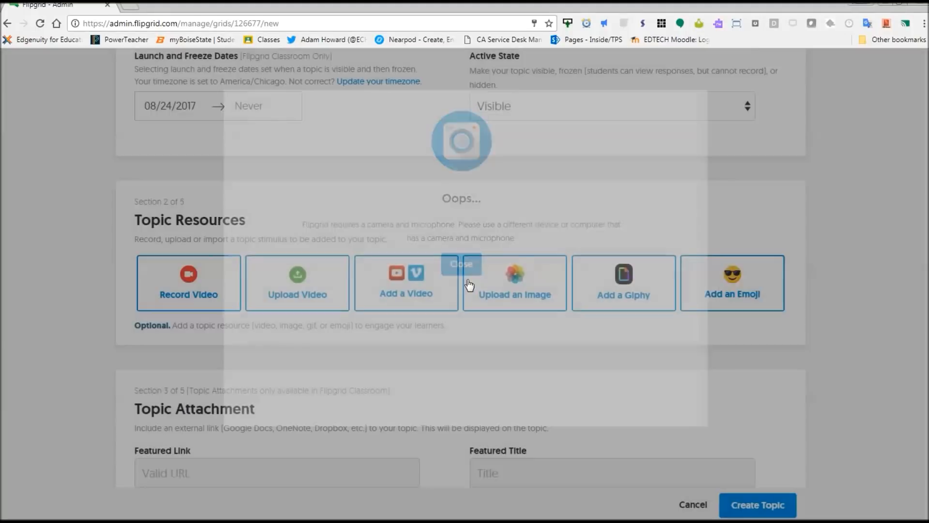
click(460, 263)
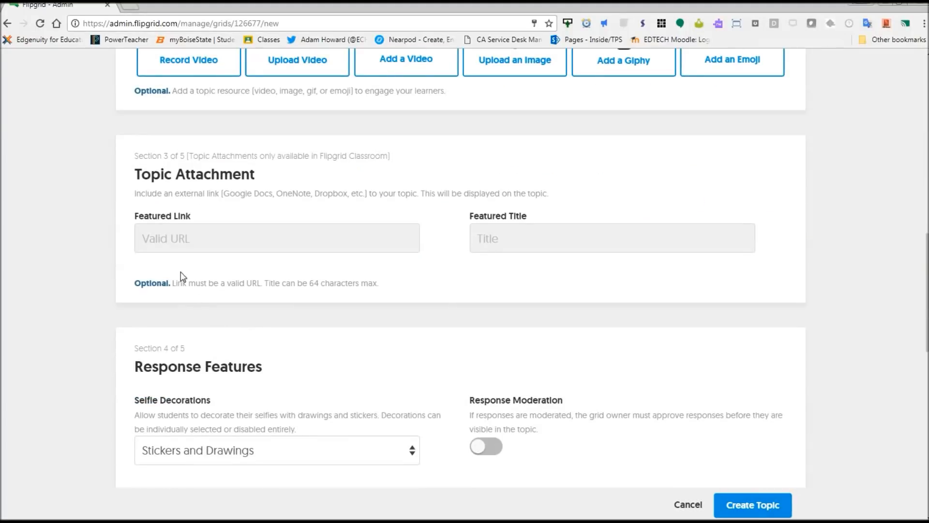
mouse_move(210, 242)
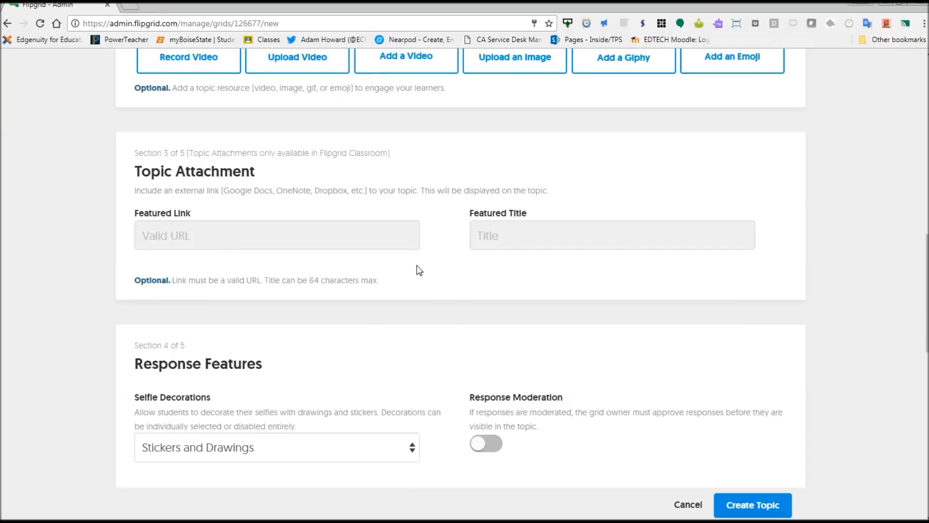
Toggle Response Moderation on and back off.
scroll(down, 3)
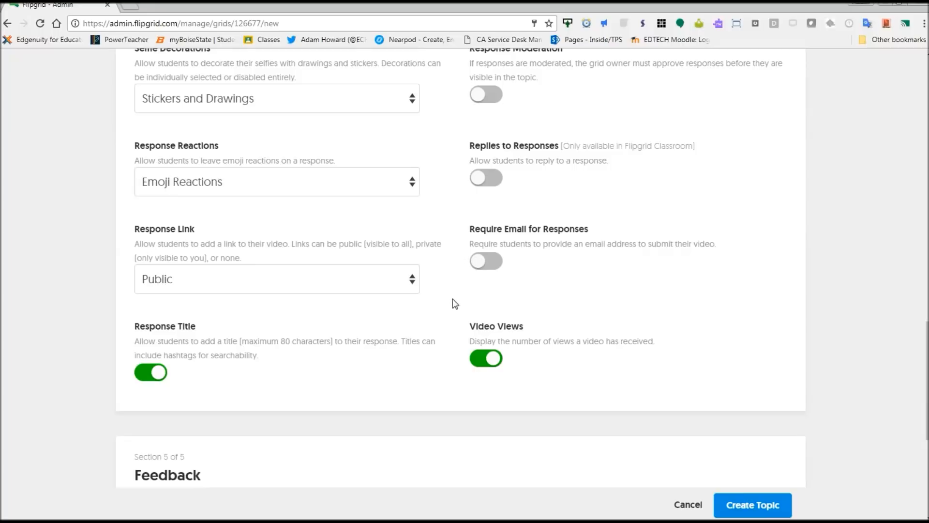
scroll(up, 3)
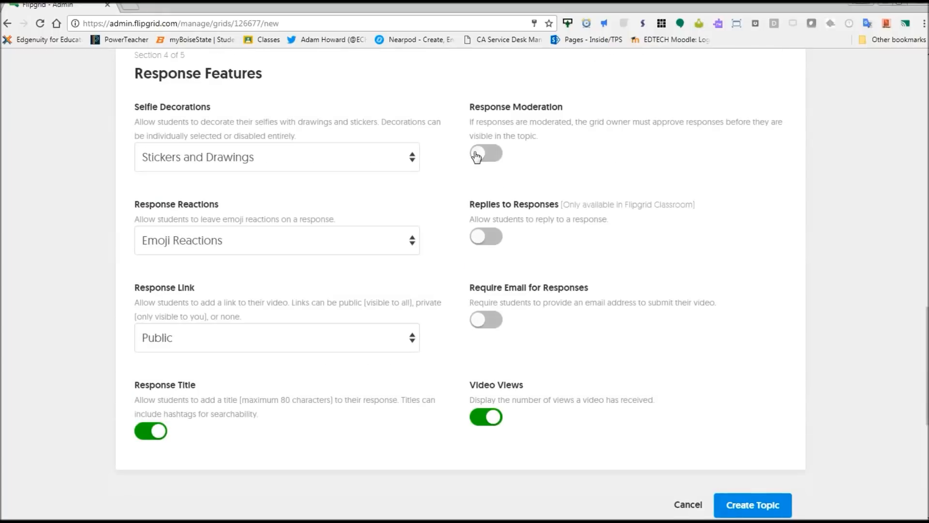
click(485, 153)
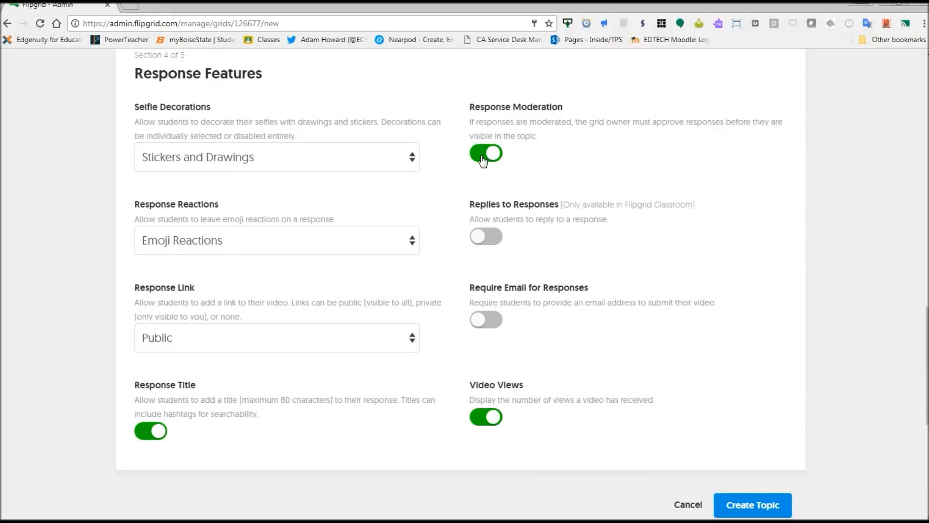
click(485, 153)
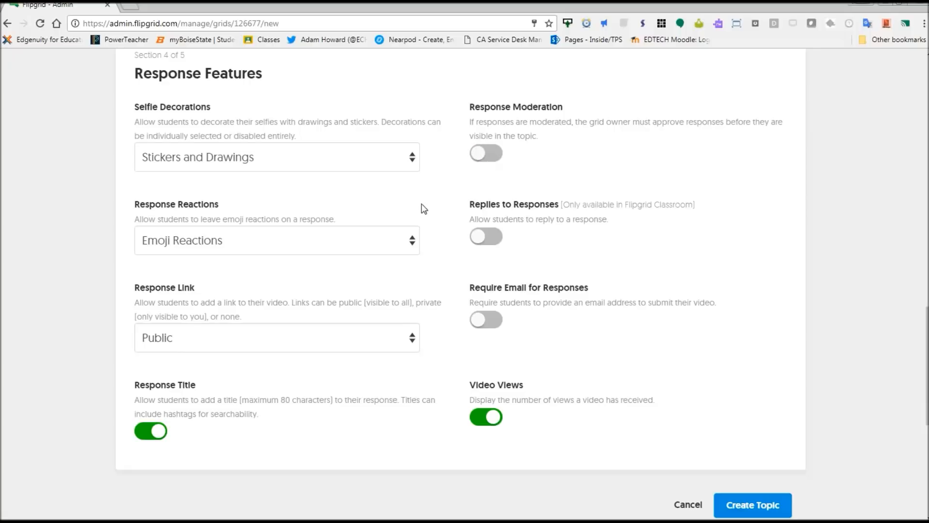
Keep basic feedback and create the Introductions topic.
scroll(down, 3)
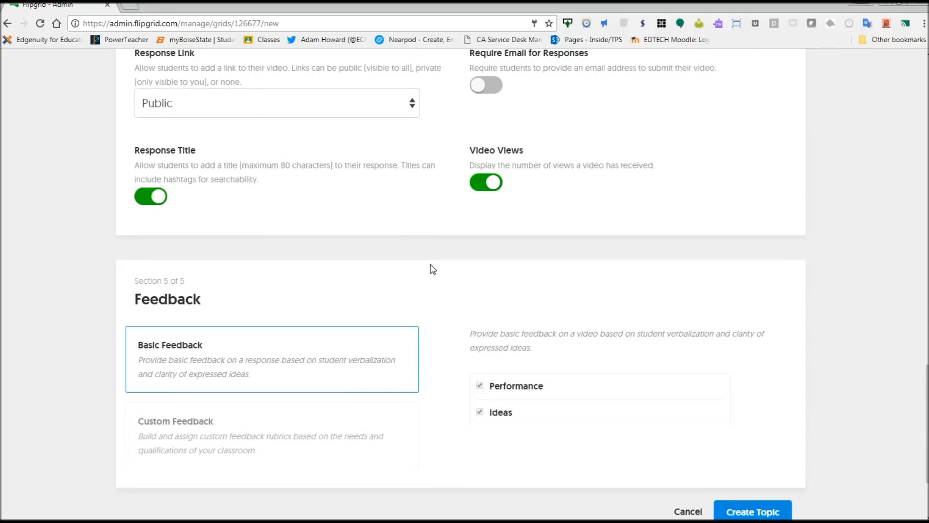
scroll(down, 3)
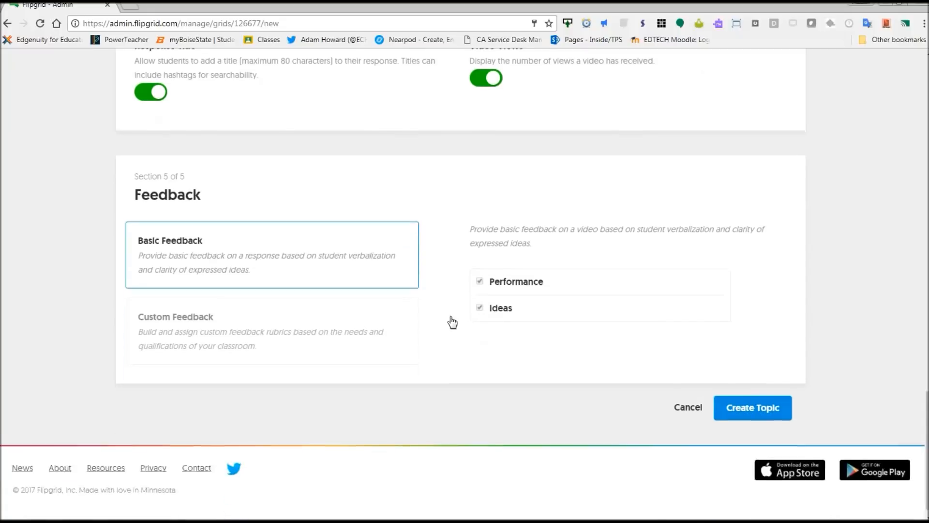
click(753, 408)
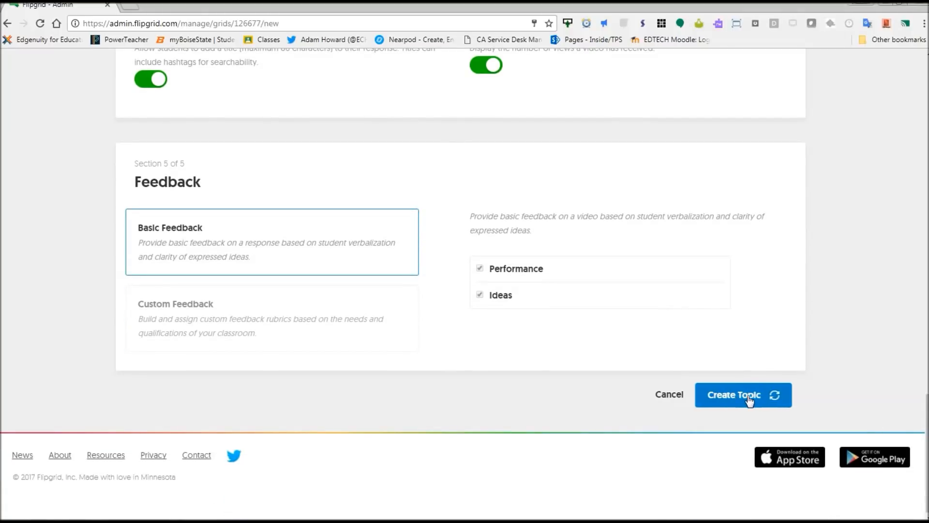
click(742, 395)
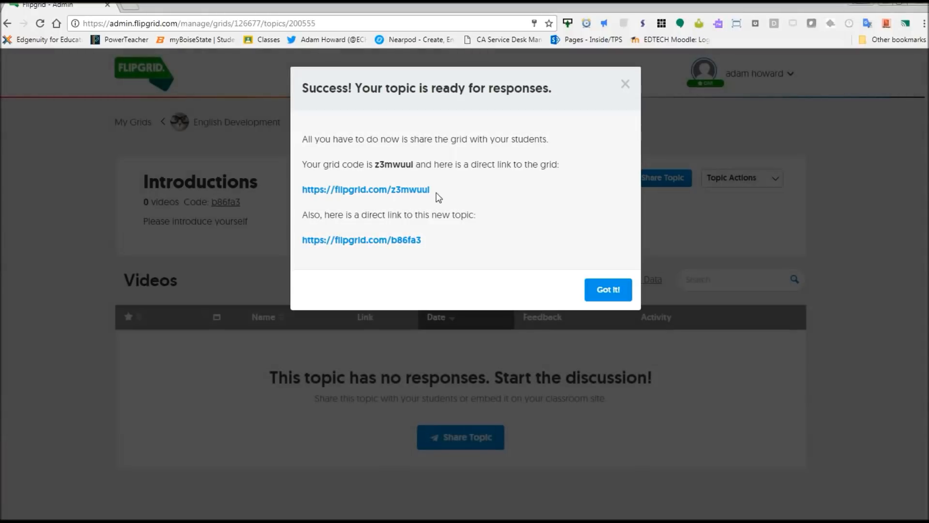
Select the direct grid link and dismiss the success message.
double_click(366, 189)
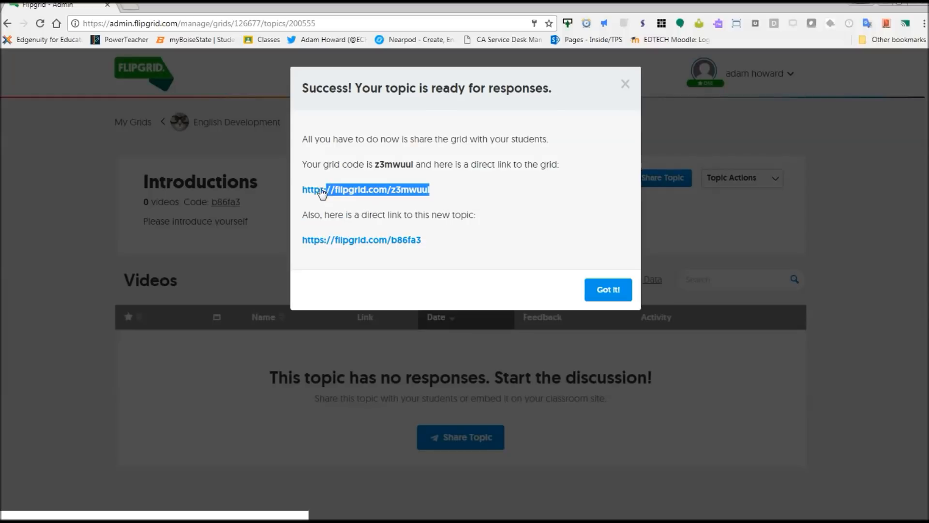
mouse_move(444, 249)
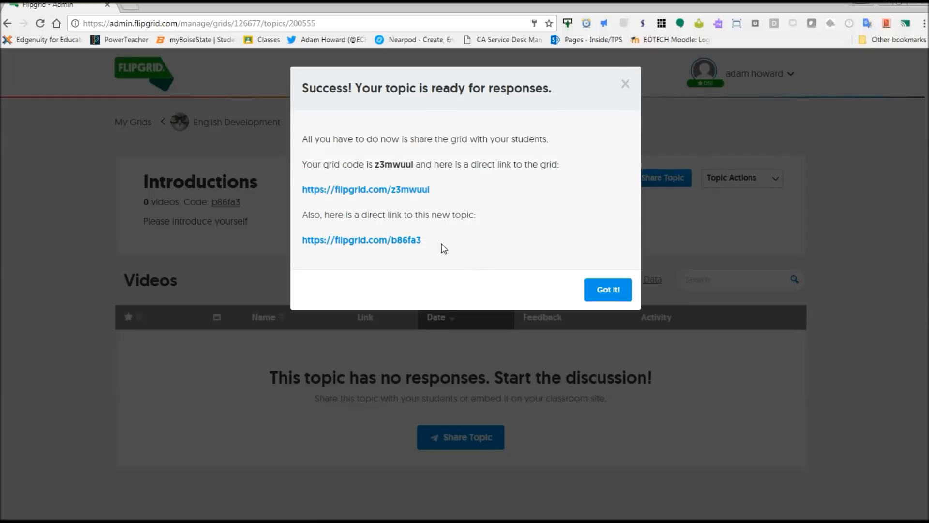
click(608, 289)
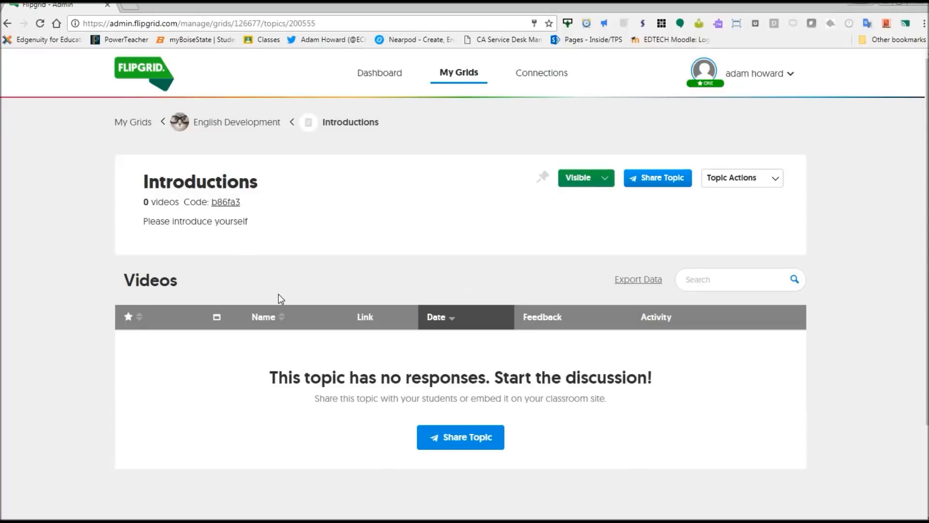
mouse_move(461, 437)
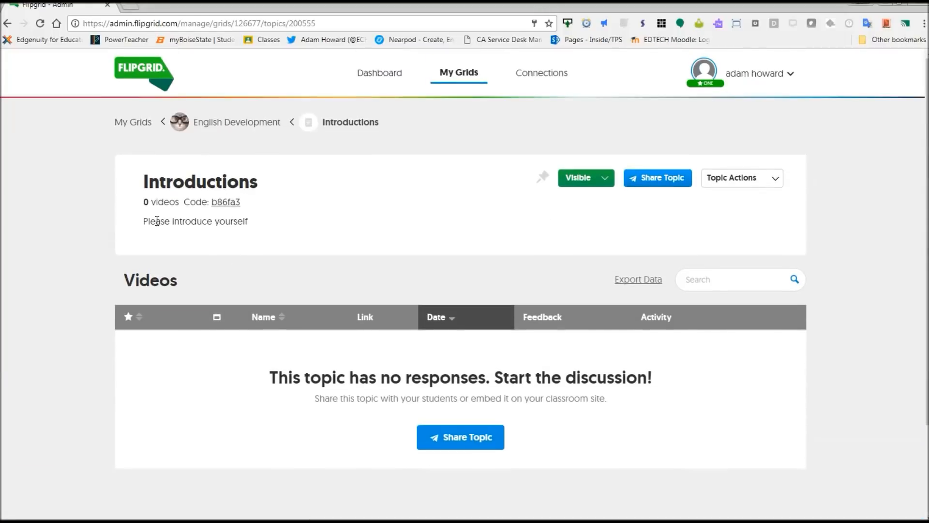
mouse_move(185, 221)
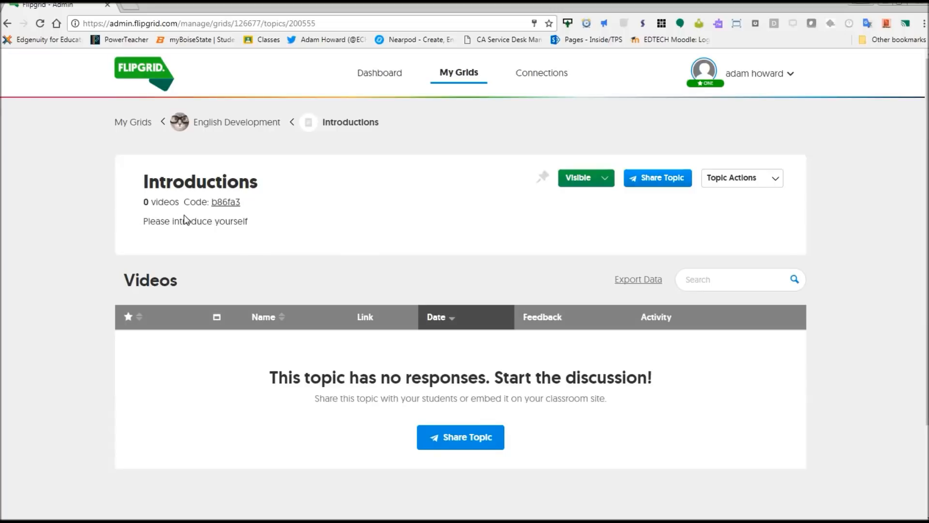
mouse_move(225, 226)
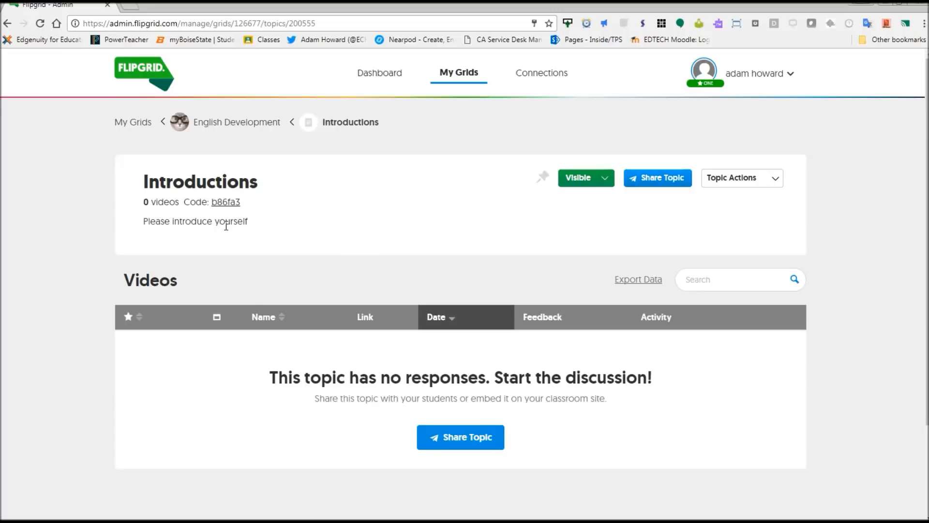
scroll(down, 3)
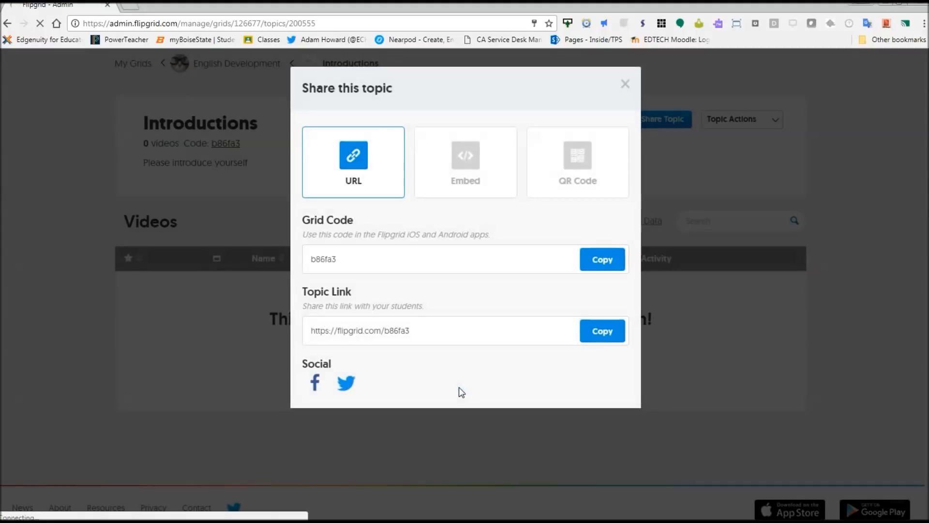
mouse_move(378, 383)
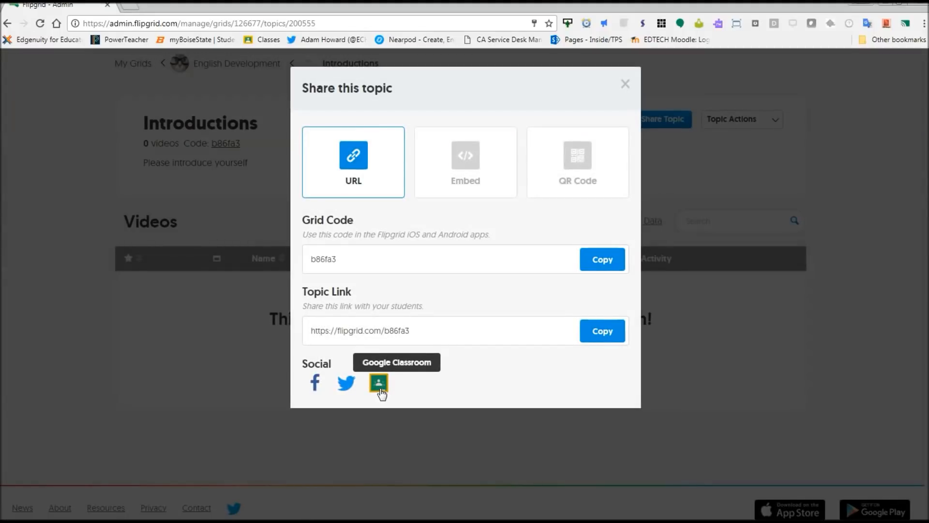
mouse_move(642, 72)
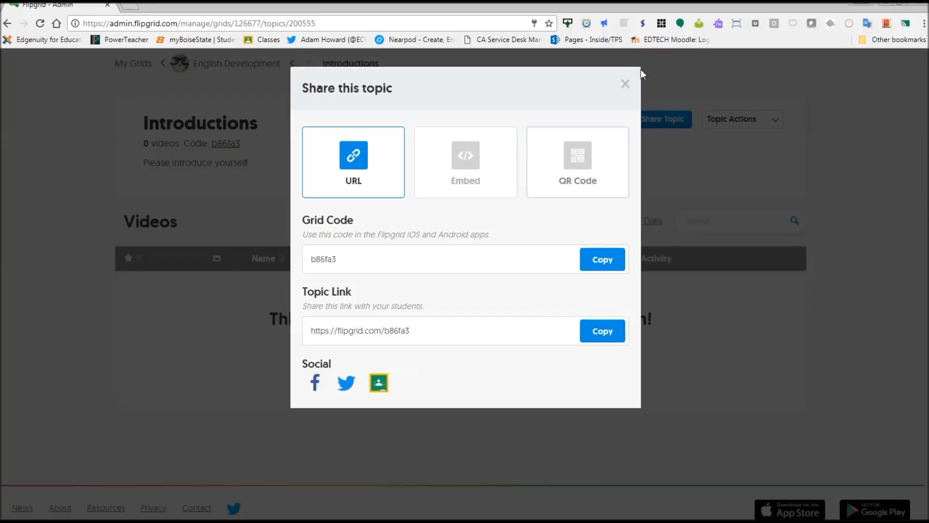
click(625, 83)
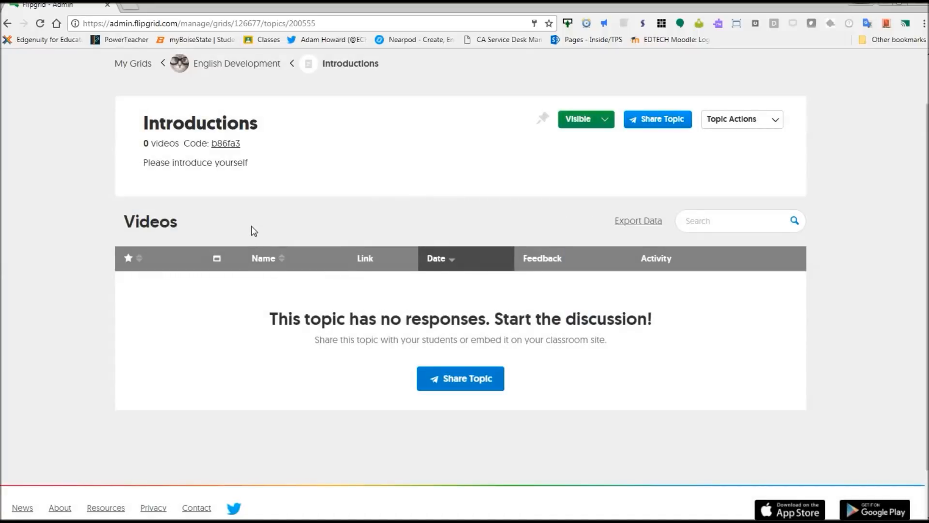
mouse_move(249, 138)
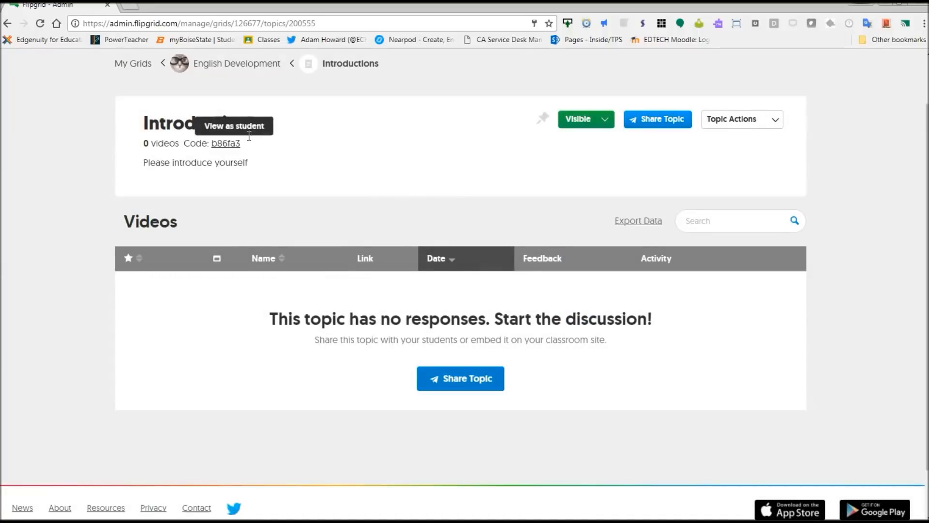
click(234, 126)
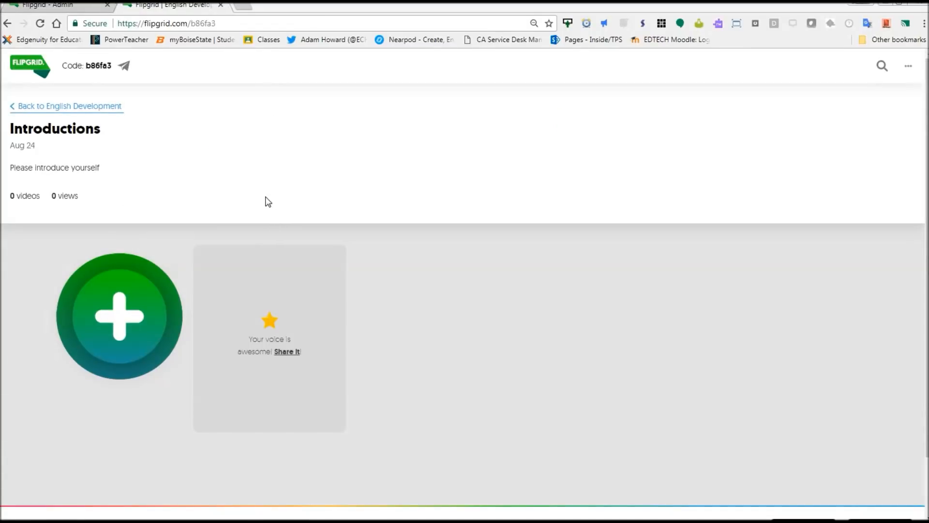
mouse_move(234, 155)
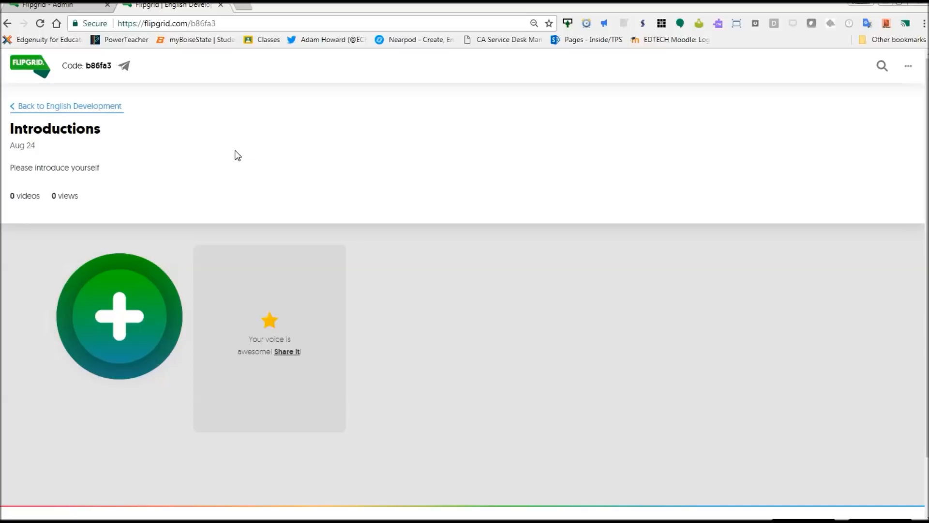
mouse_move(246, 150)
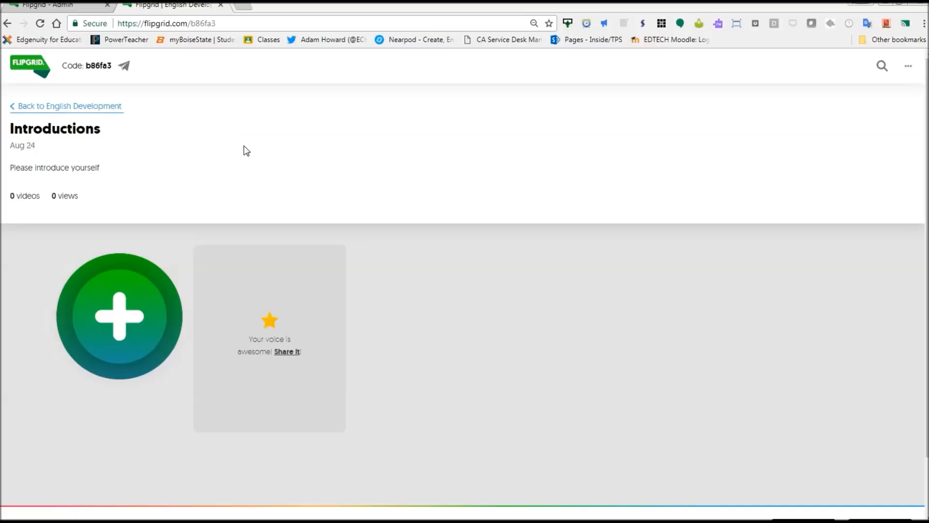
mouse_move(241, 157)
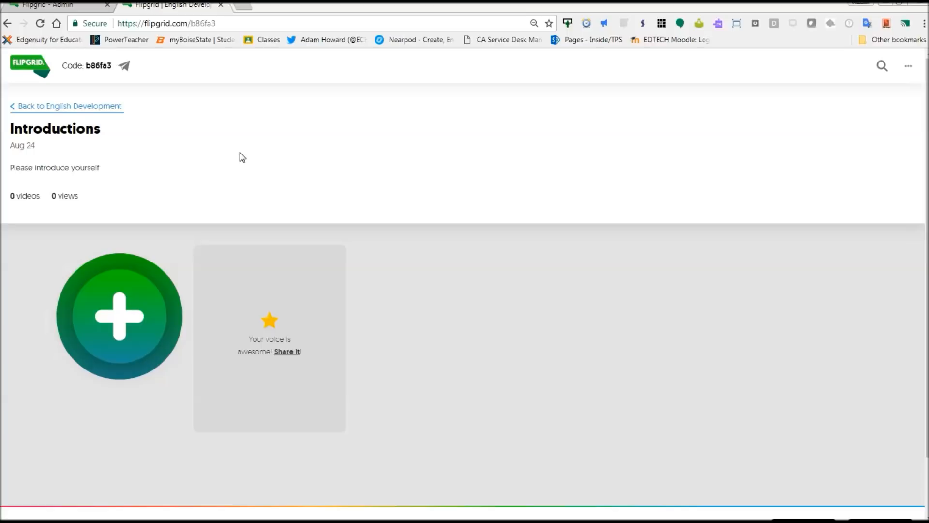
mouse_move(237, 158)
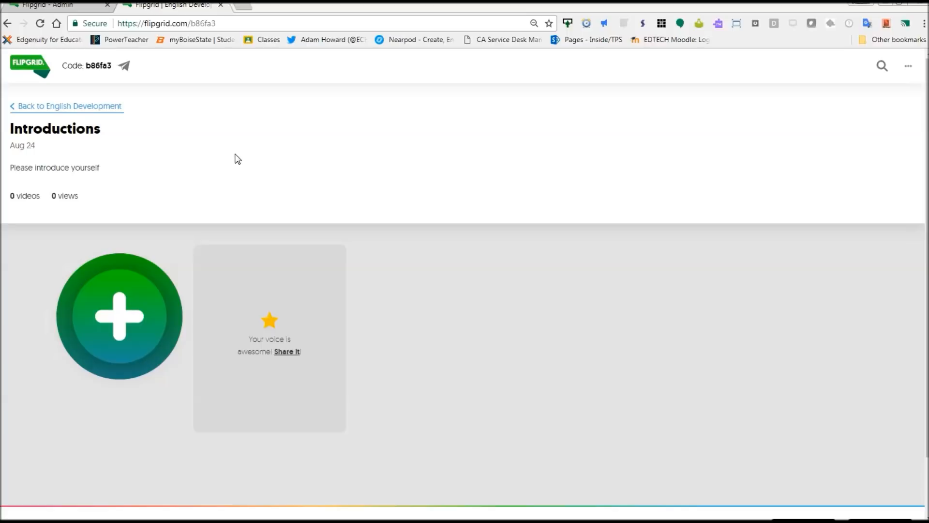
mouse_move(247, 166)
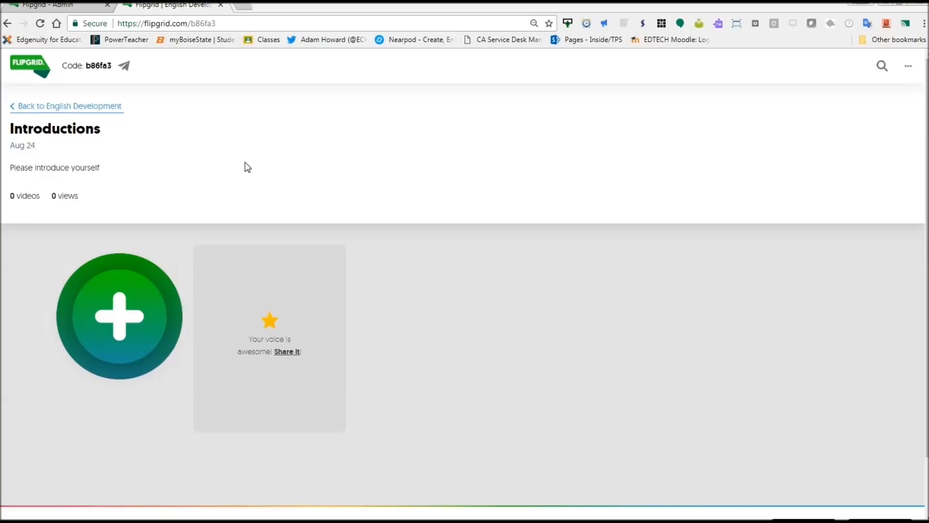